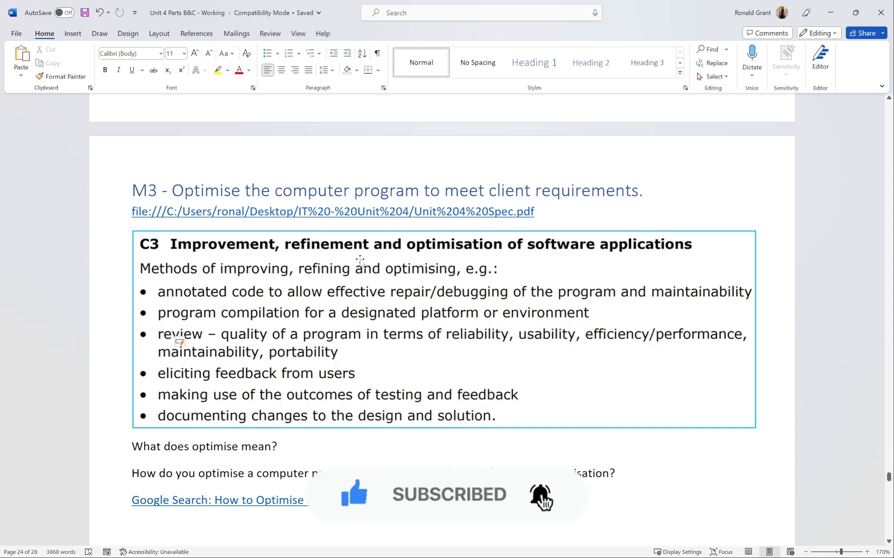
Switch from the Word page into Thonny's Code.py and scroll to the allteams list.
{"action": "left_click", "coordinate": [353, 313]}
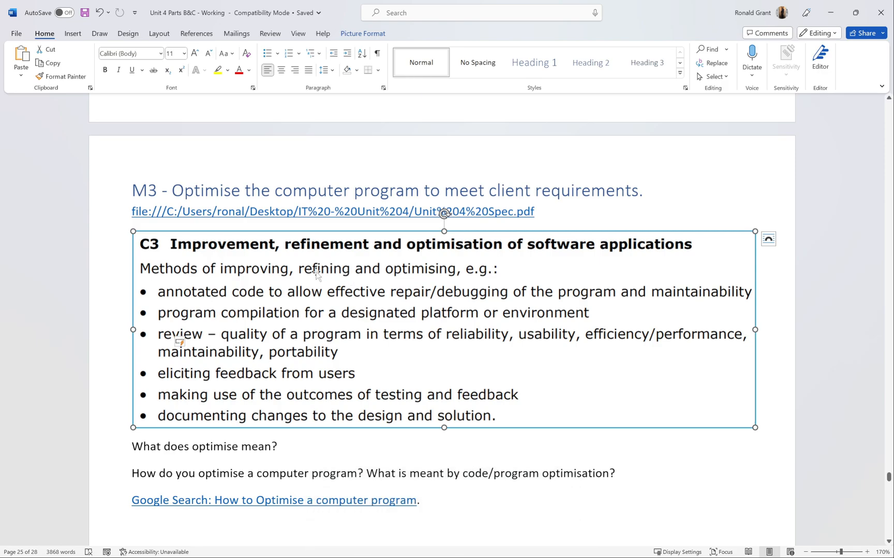
{"action": "mouse_move", "coordinate": [381, 341]}
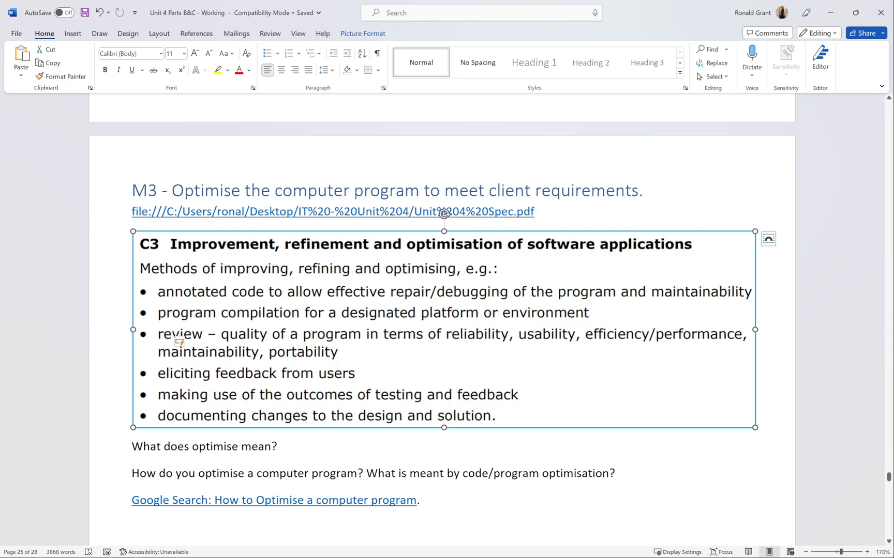
{"action": "double_click", "coordinate": [204, 447]}
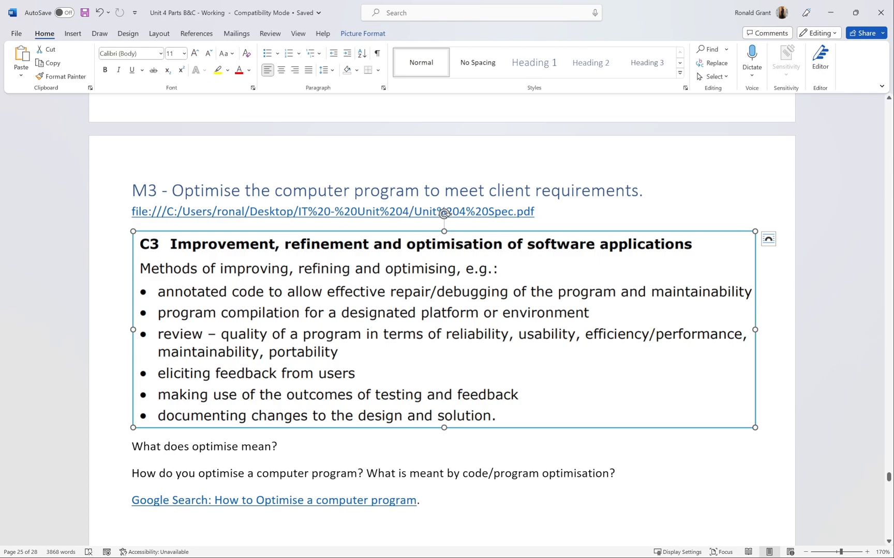
{"action": "mouse_move", "coordinate": [273, 501]}
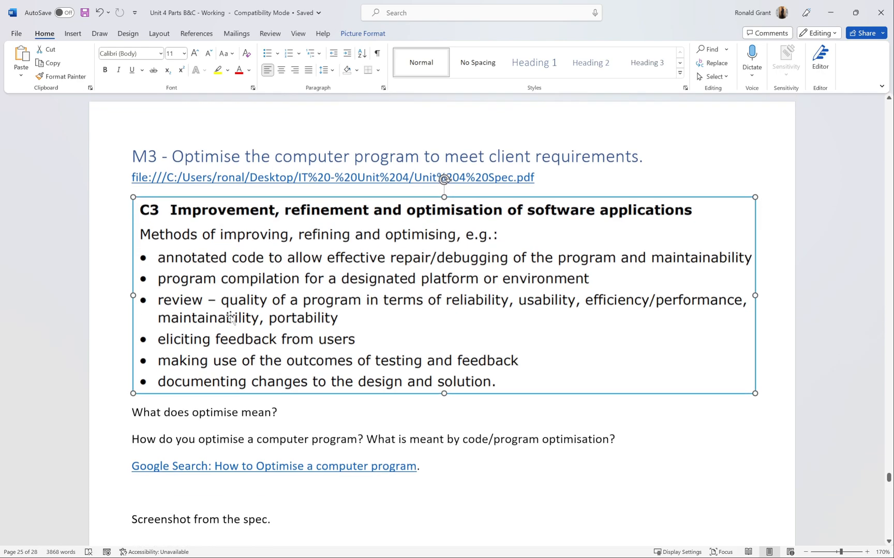
{"action": "scroll", "scroll_direction": "down", "scroll_amount": 3}
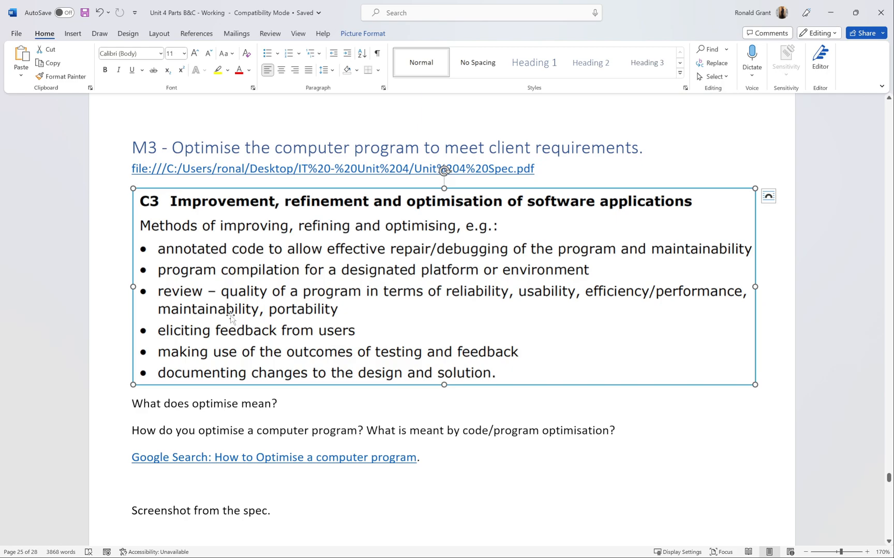
{"action": "mouse_move", "coordinate": [203, 265]}
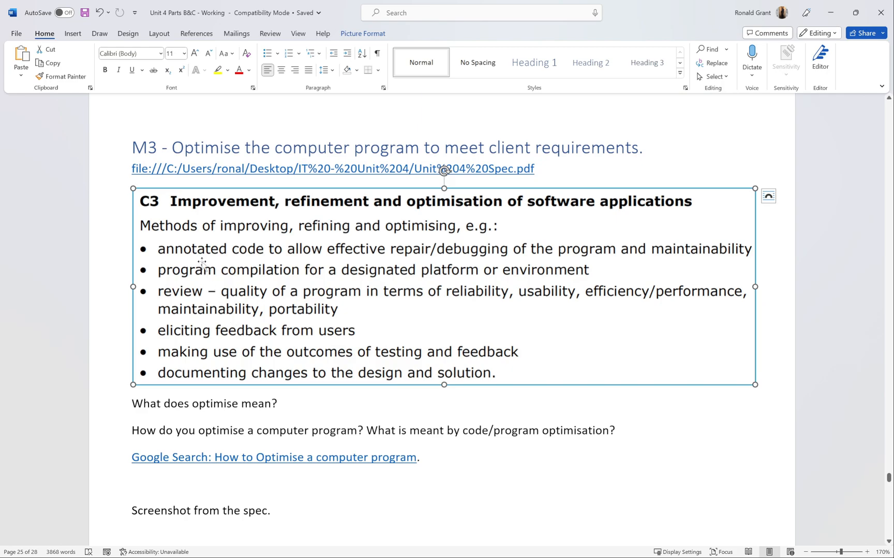
{"action": "mouse_move", "coordinate": [235, 306]}
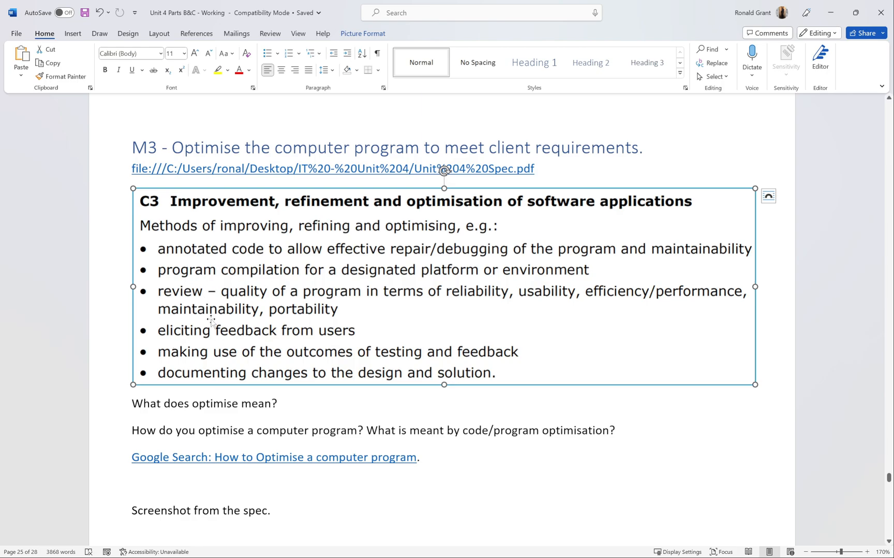
{"action": "mouse_move", "coordinate": [230, 264]}
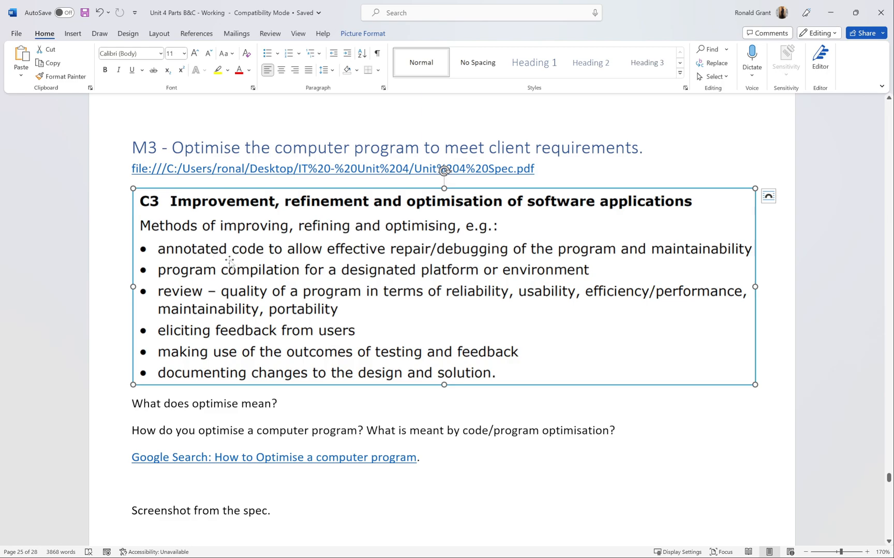
{"action": "mouse_move", "coordinate": [495, 280]}
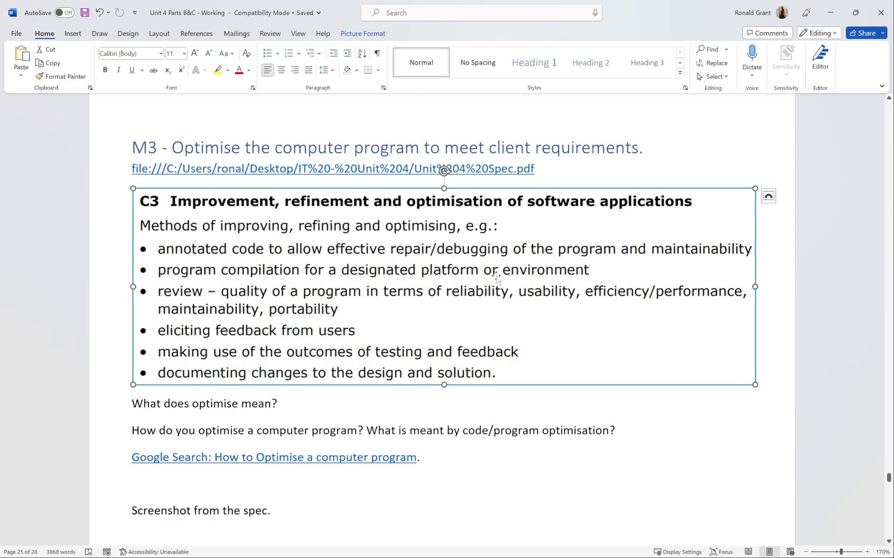
{"action": "mouse_move", "coordinate": [249, 250]}
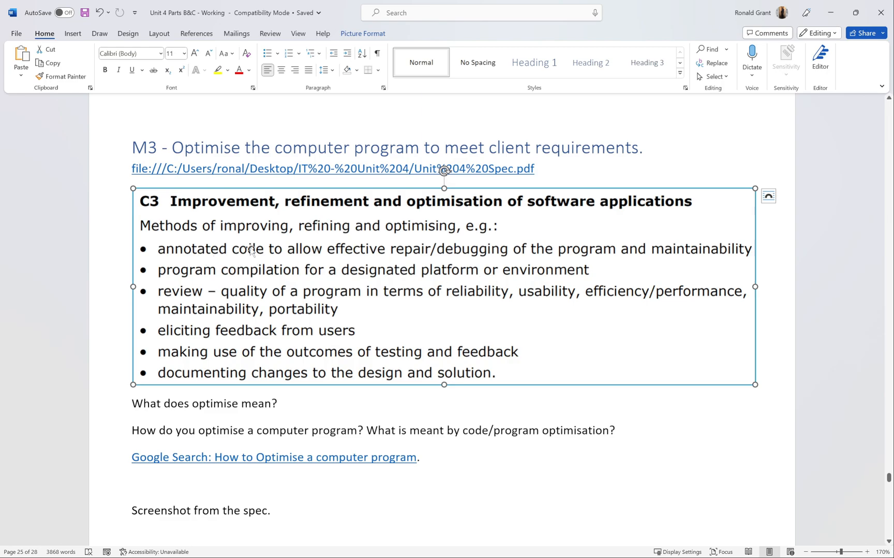
{"action": "mouse_move", "coordinate": [202, 247]}
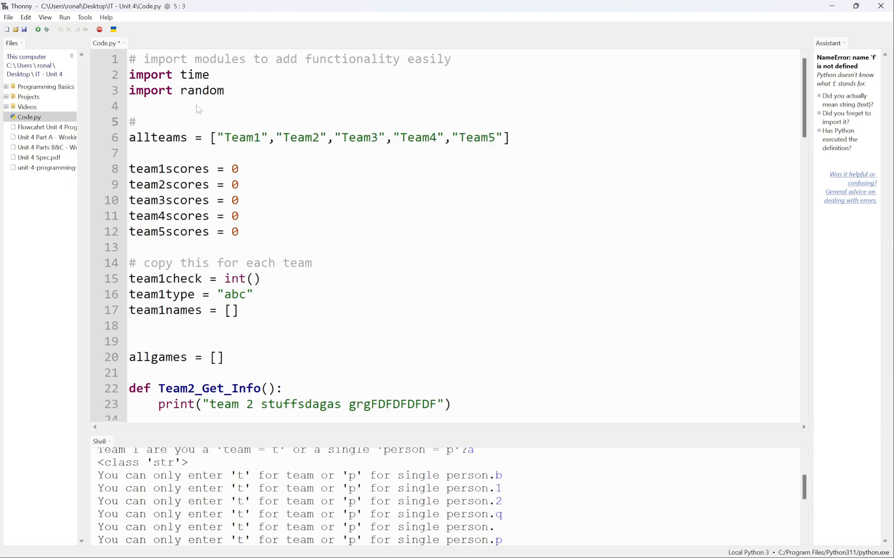
Add hash comment lines above the allteams assignment to show Python comments.
{"action": "type", "text": "kfjkjfhvbjfjhbvjfhjbvjhjfbdjfjh"}
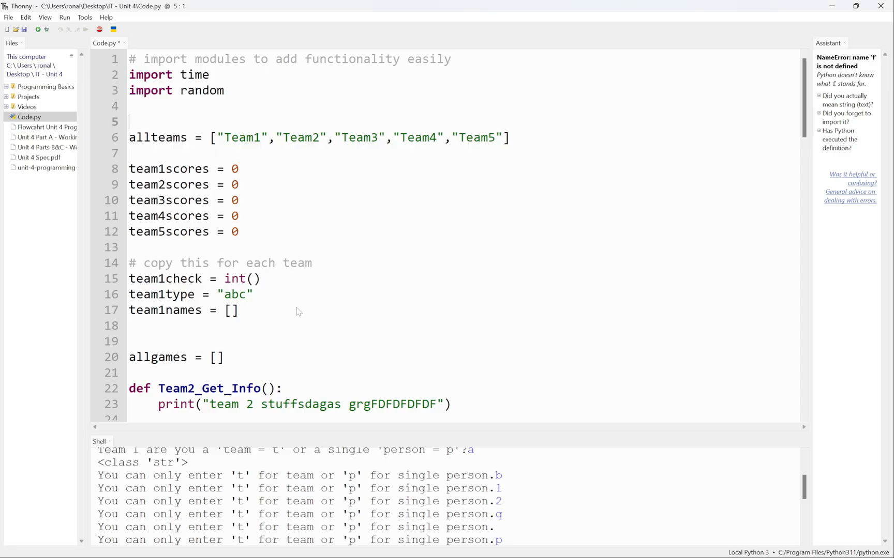
{"action": "type", "text": "#"}
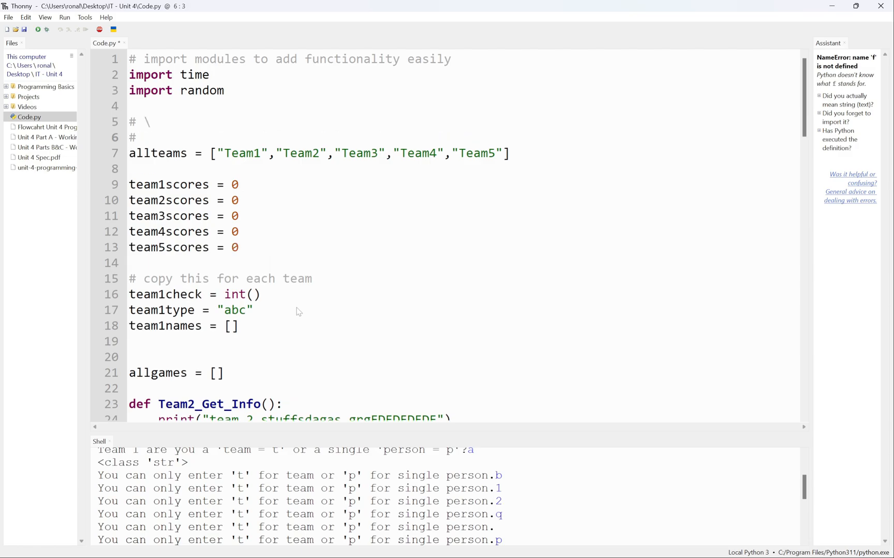
{"action": "type", "text": "/"}
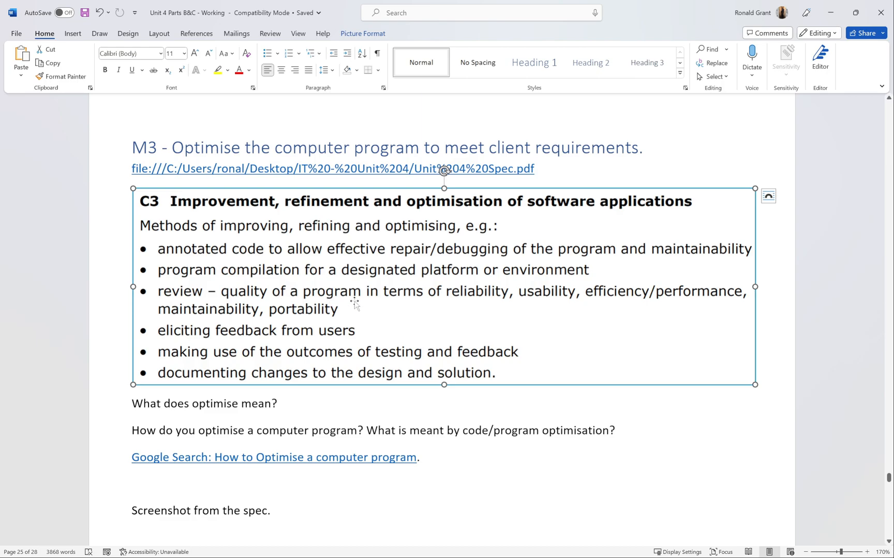
{"action": "mouse_move", "coordinate": [357, 304]}
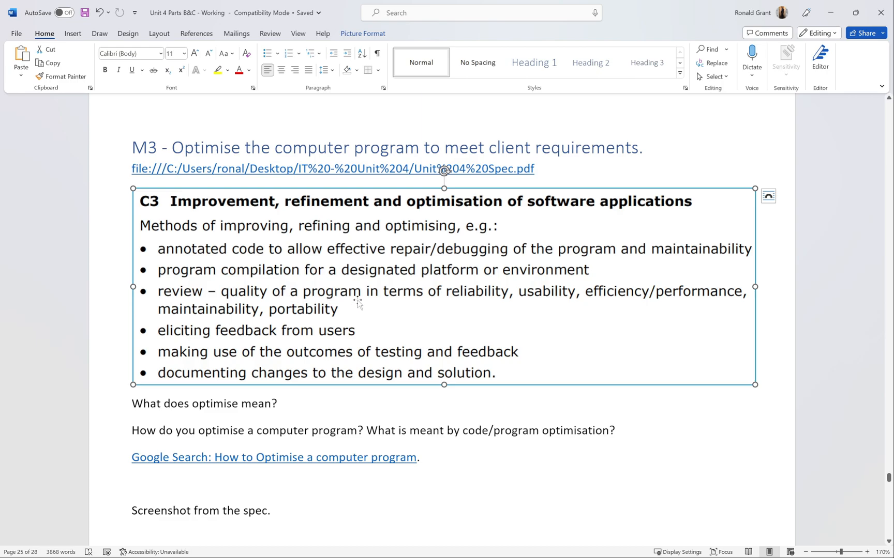
{"action": "mouse_move", "coordinate": [317, 308]}
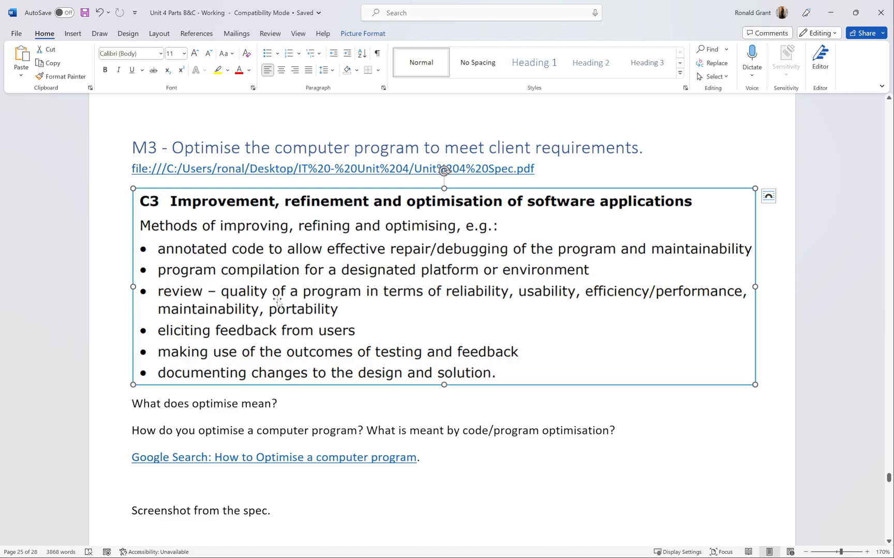
{"action": "mouse_move", "coordinate": [267, 302]}
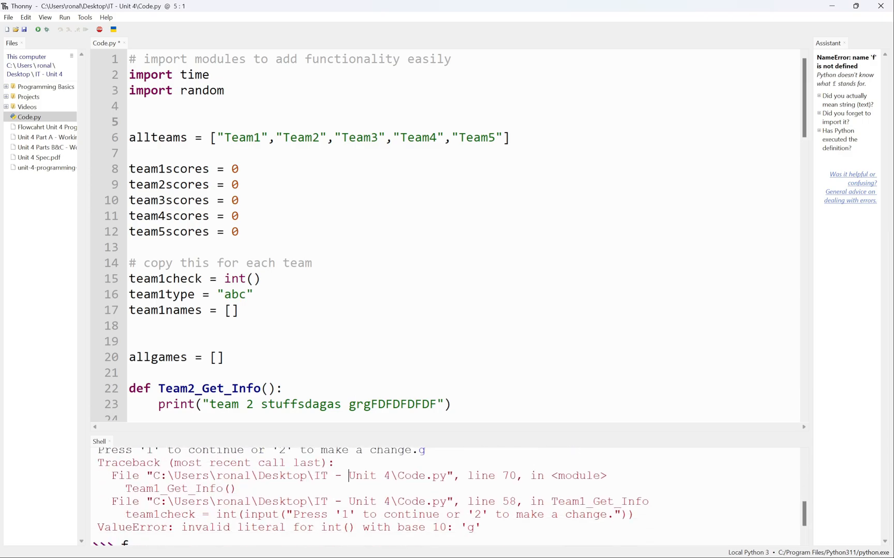
{"action": "left_click_drag", "start_coordinate": [99, 463], "coordinate": [480, 528]}
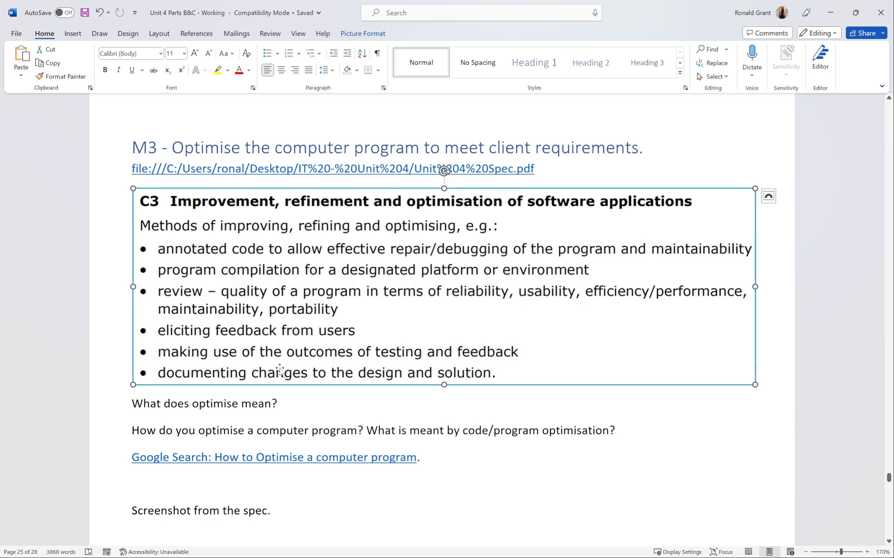
{"action": "mouse_move", "coordinate": [509, 367]}
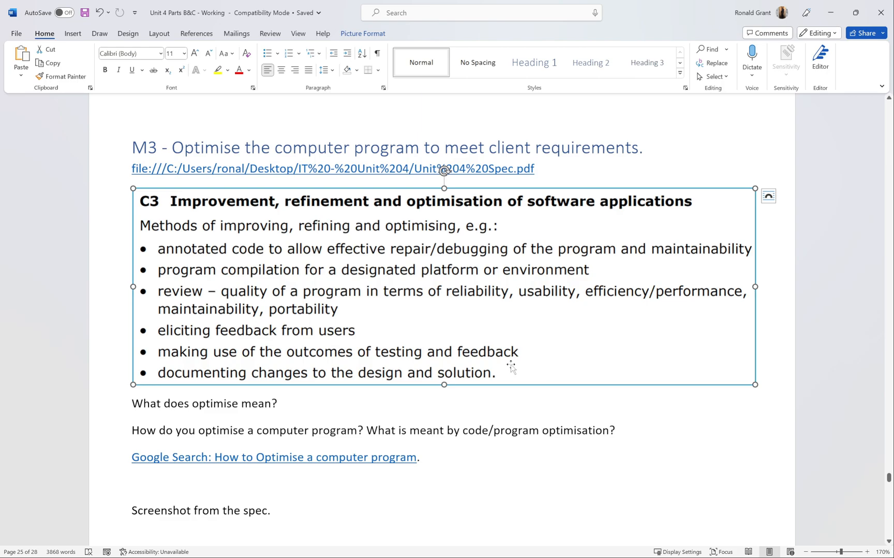
{"action": "mouse_move", "coordinate": [345, 345]}
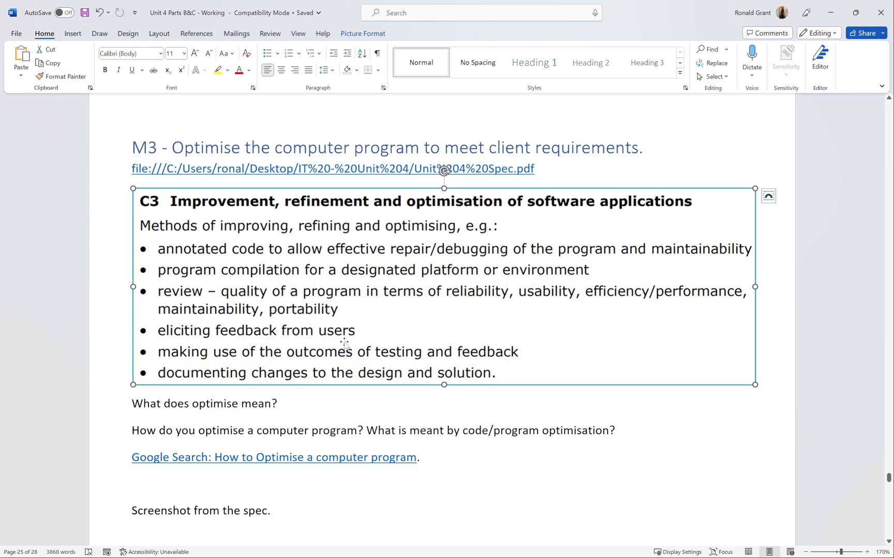
{"action": "mouse_move", "coordinate": [362, 389]}
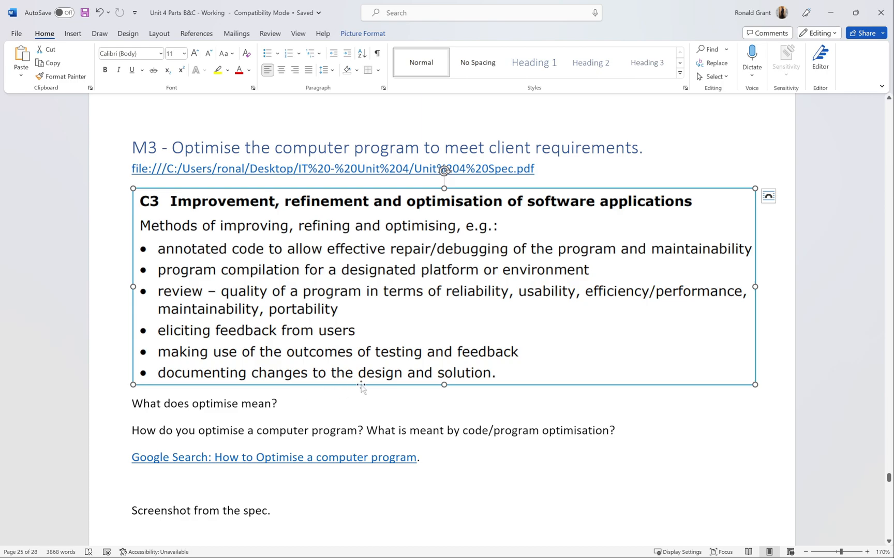
{"action": "mouse_move", "coordinate": [324, 398]}
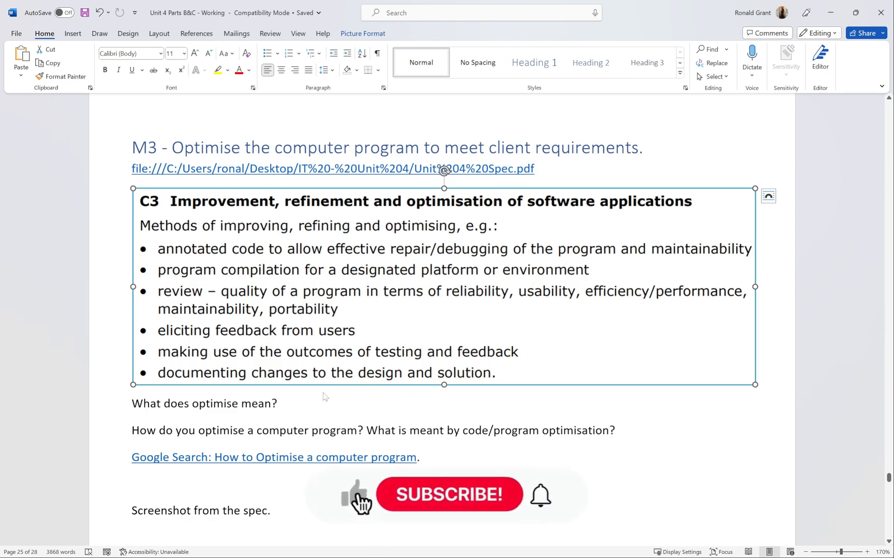
{"action": "scroll", "scroll_direction": "down", "scroll_amount": 3}
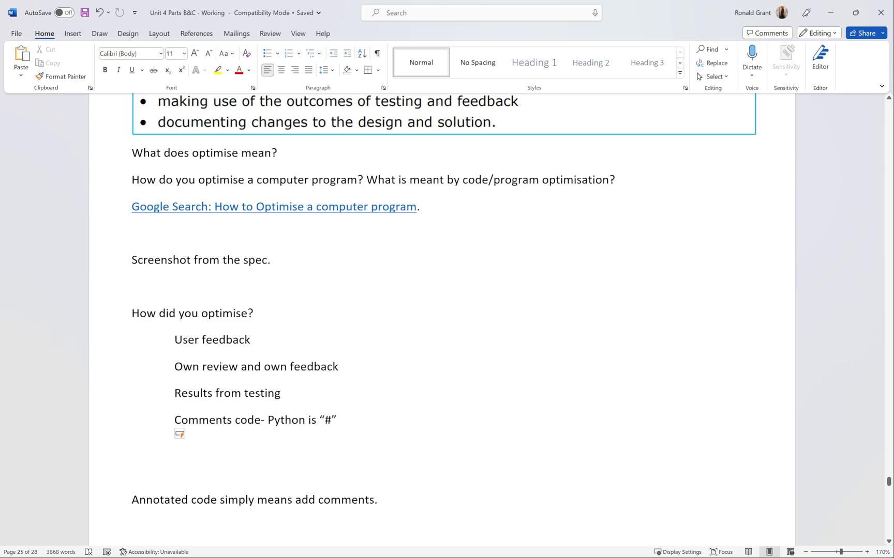
Complete the list item 'Making some things a little better' under How did you optimise?
{"action": "type", "text": "Mak"}
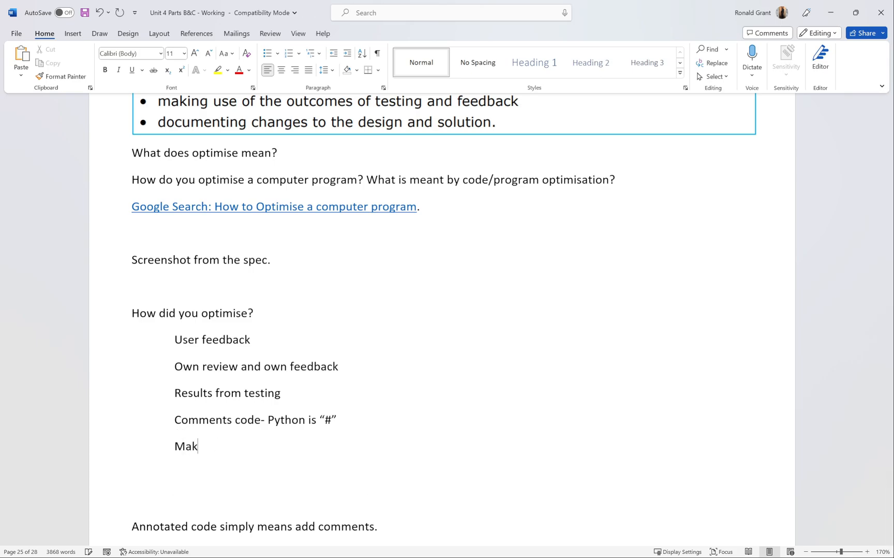
{"action": "type", "text": "ing s"}
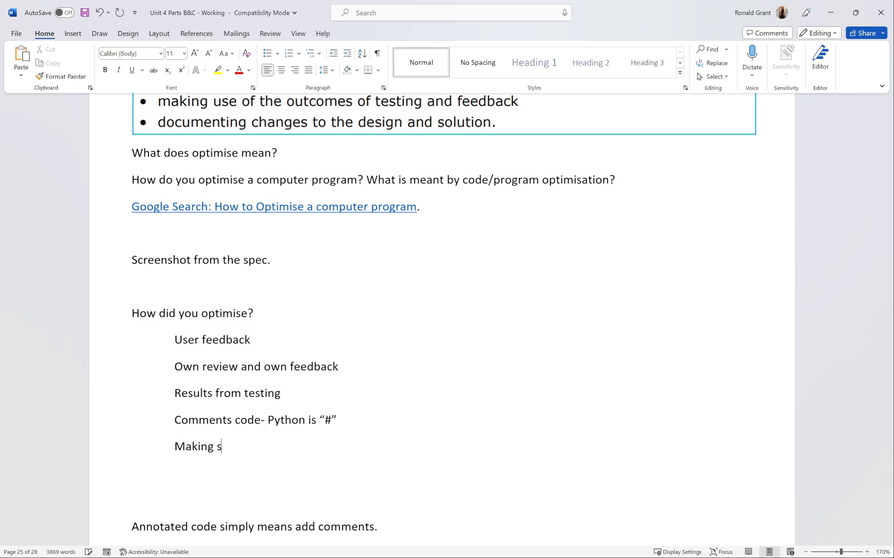
{"action": "type", "text": "ome things a little be"}
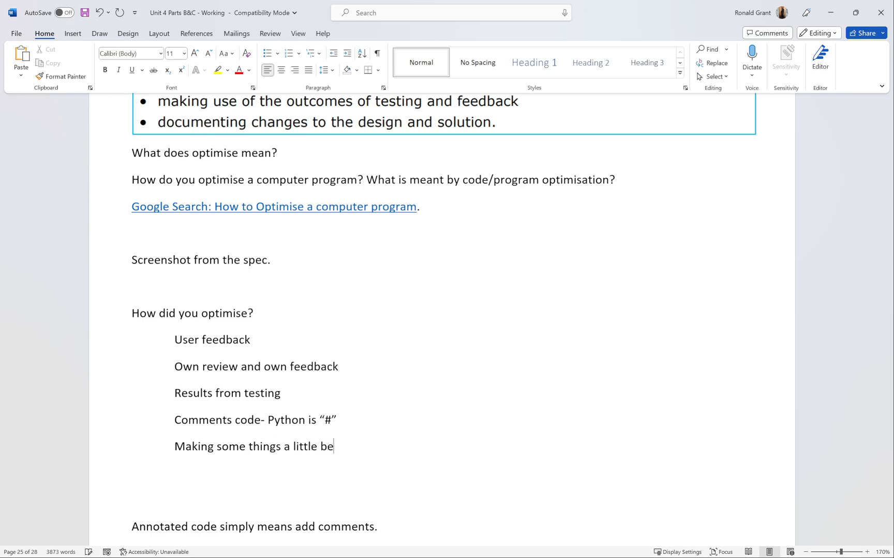
{"action": "type", "text": "tter"}
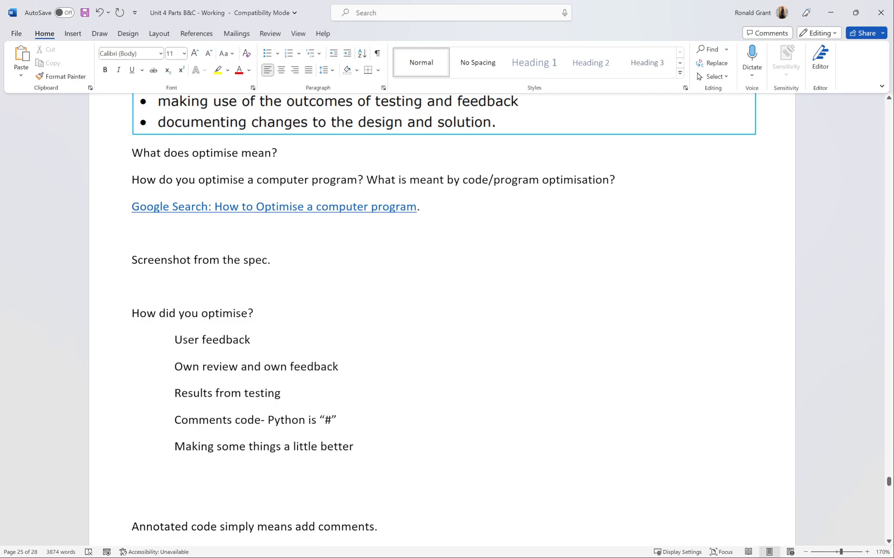
Deselect the list and return to Thonny's Code.py.
{"action": "left_click_drag", "start_coordinate": [175, 339], "coordinate": [353, 446]}
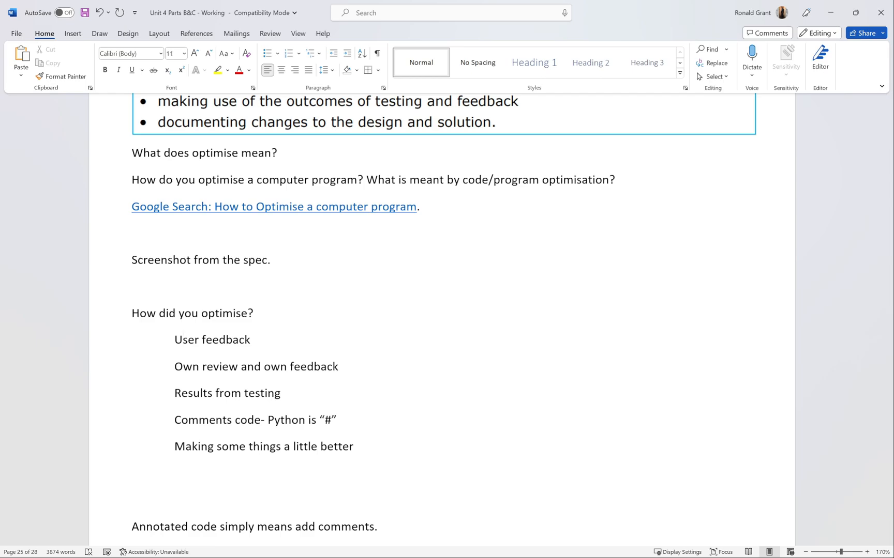
{"action": "left_click", "coordinate": [181, 340]}
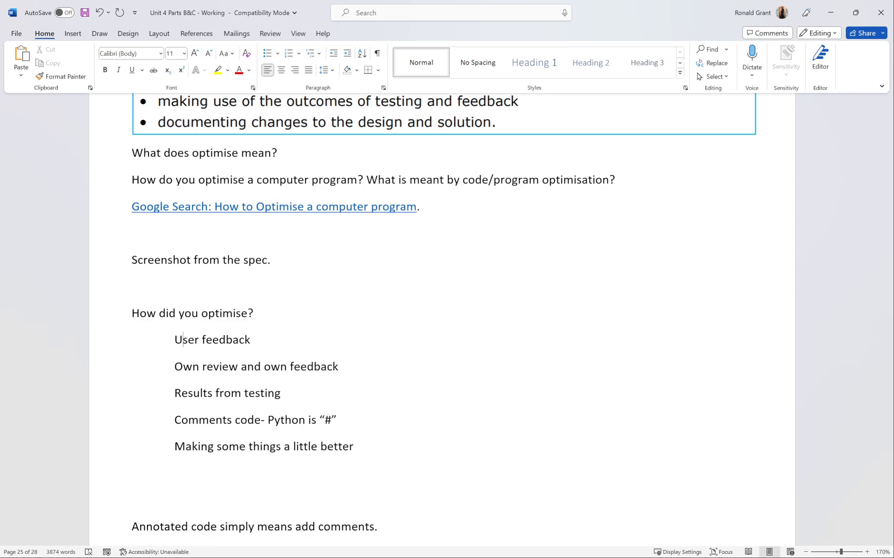
{"action": "scroll", "scroll_direction": "down", "scroll_amount": 3}
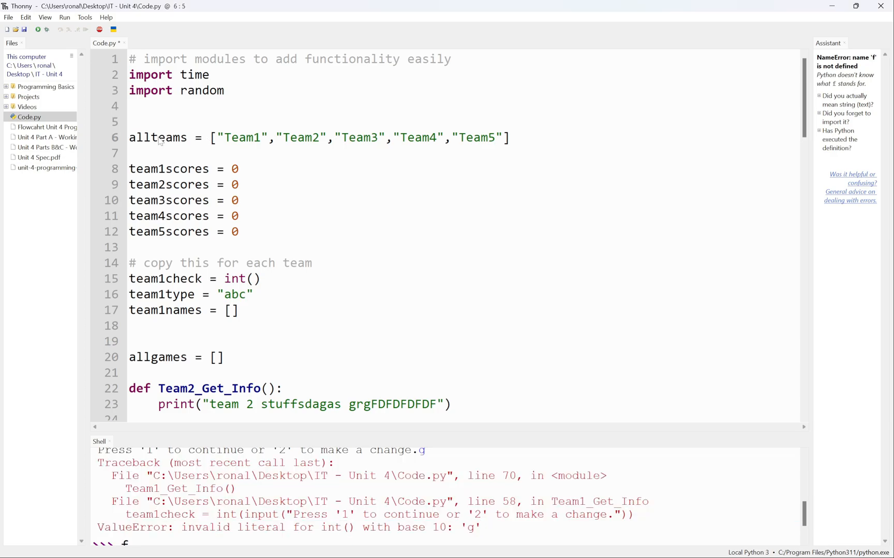
Add the comment '# list for team names' above the allteams list.
{"action": "left_click", "coordinate": [132, 122]}
{"action": "type", "text": "#"}
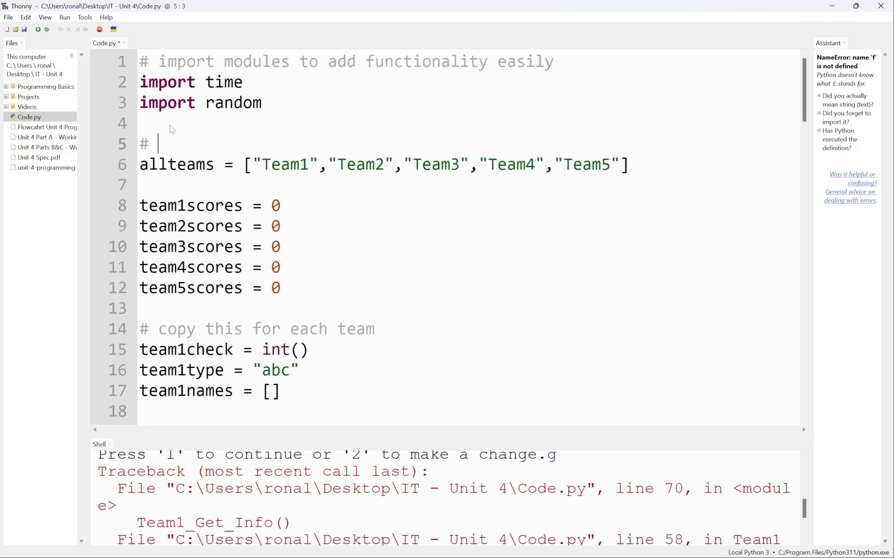
{"action": "type", "text": "list for t"}
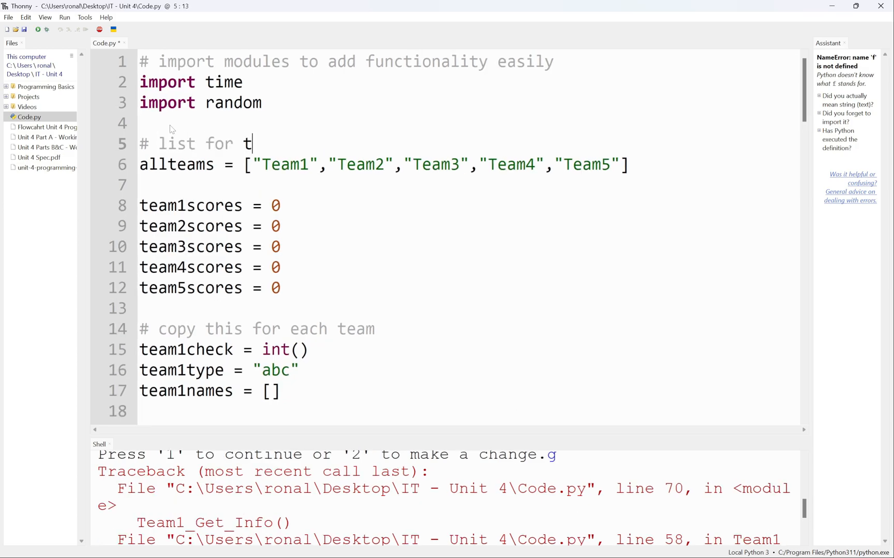
{"action": "type", "text": "eam names"}
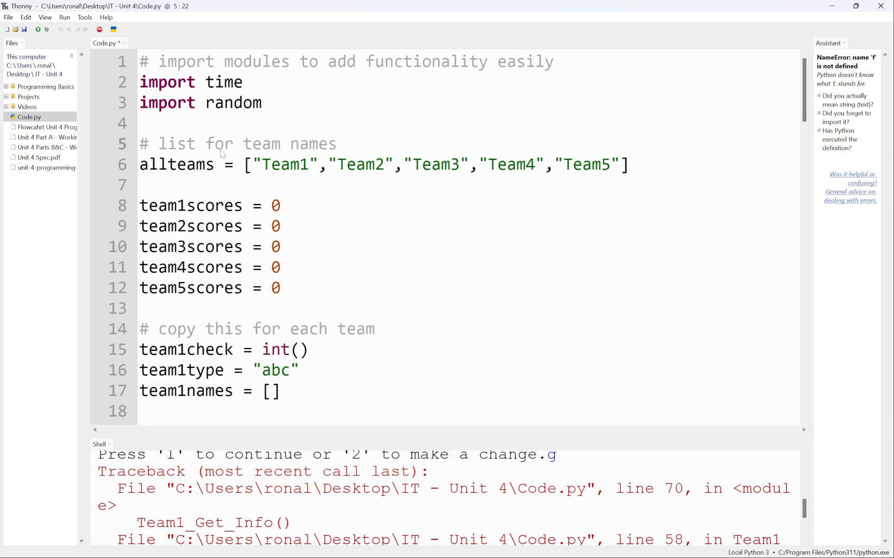
Add the comment '# all the scores of all the teams' above team1scores.
{"action": "triple_click", "coordinate": [237, 144]}
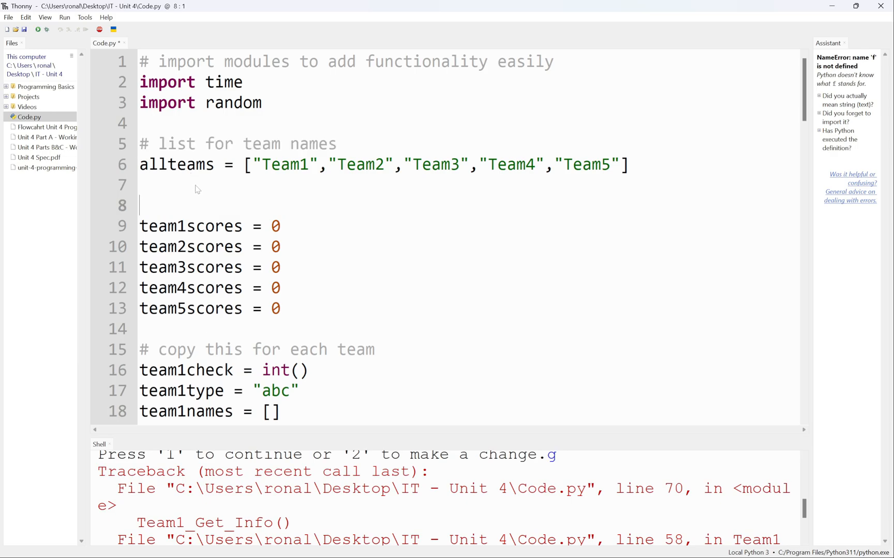
{"action": "type", "text": "#"}
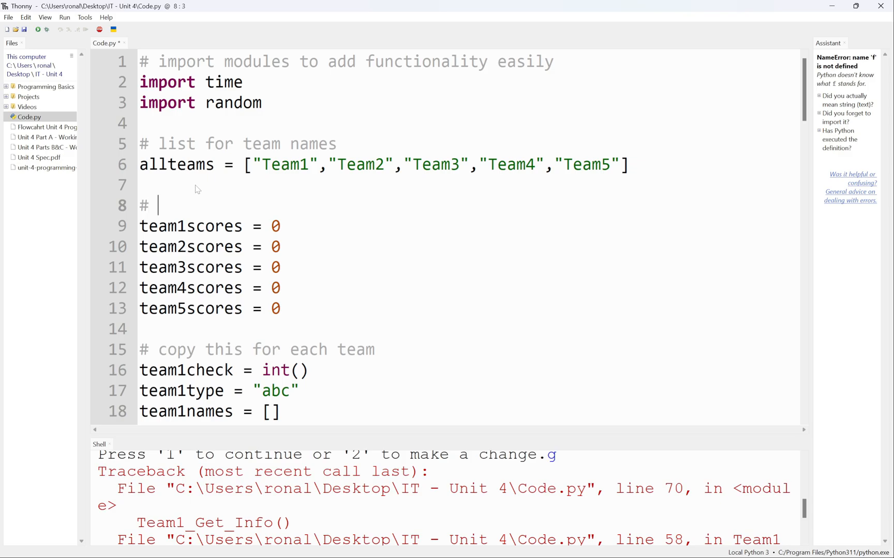
{"action": "type", "text": "all the scor"}
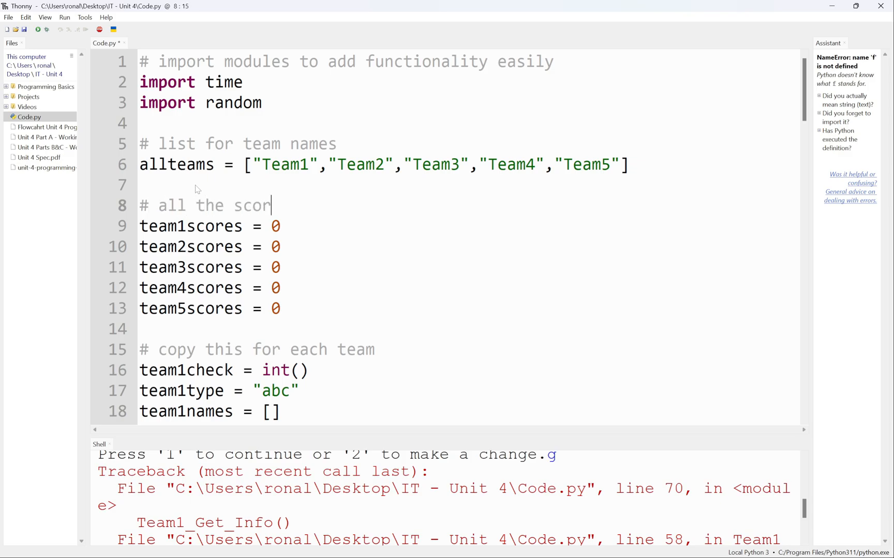
{"action": "type", "text": "es of all the te"}
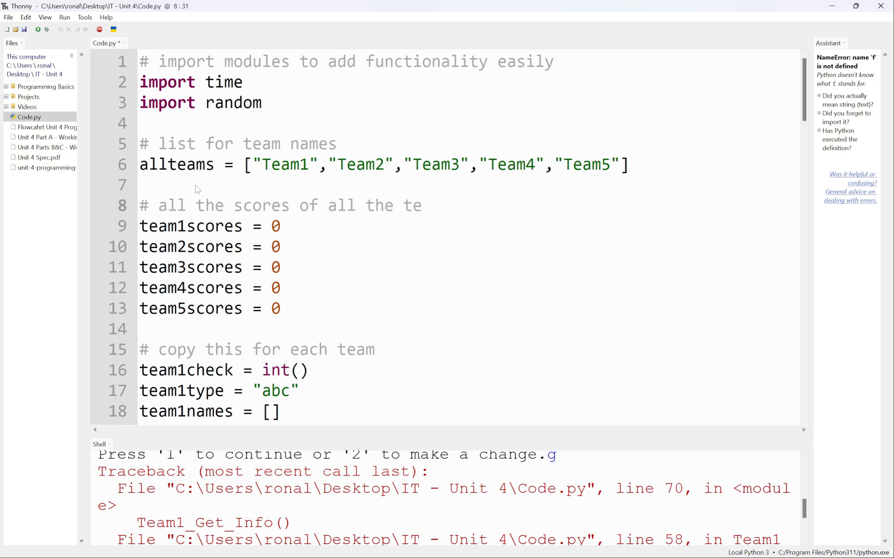
{"action": "type", "text": "ams"}
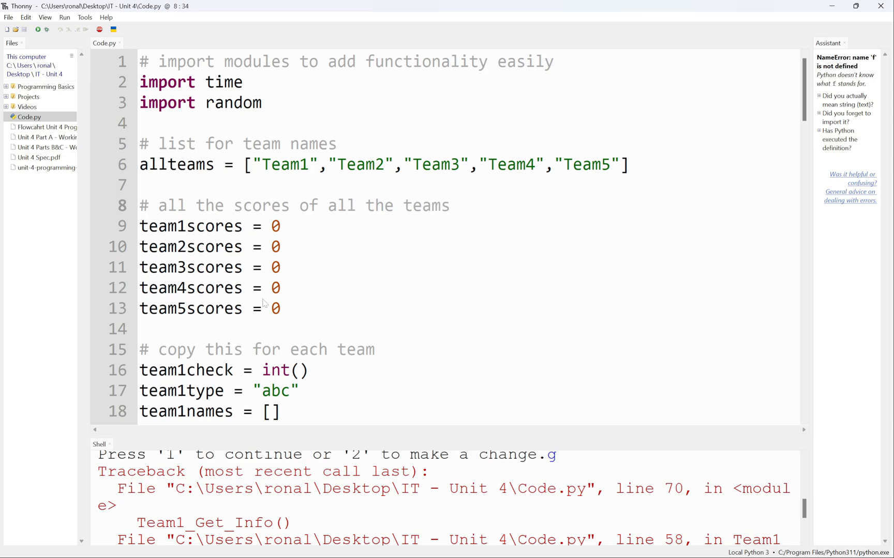
{"action": "scroll", "scroll_direction": "down", "scroll_amount": 3}
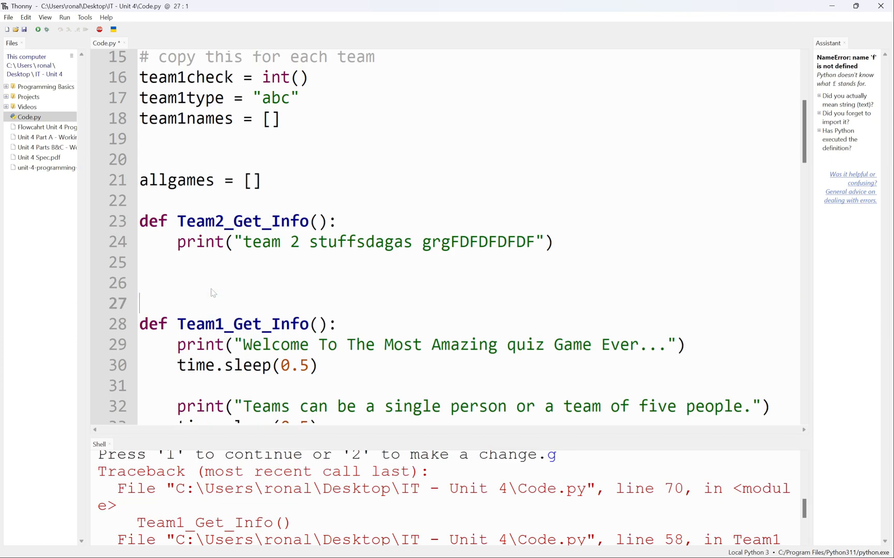
Comment Team1_Get_Info as '# first function that runs, welcome message, user details'.
{"action": "type", "text": "# first func"}
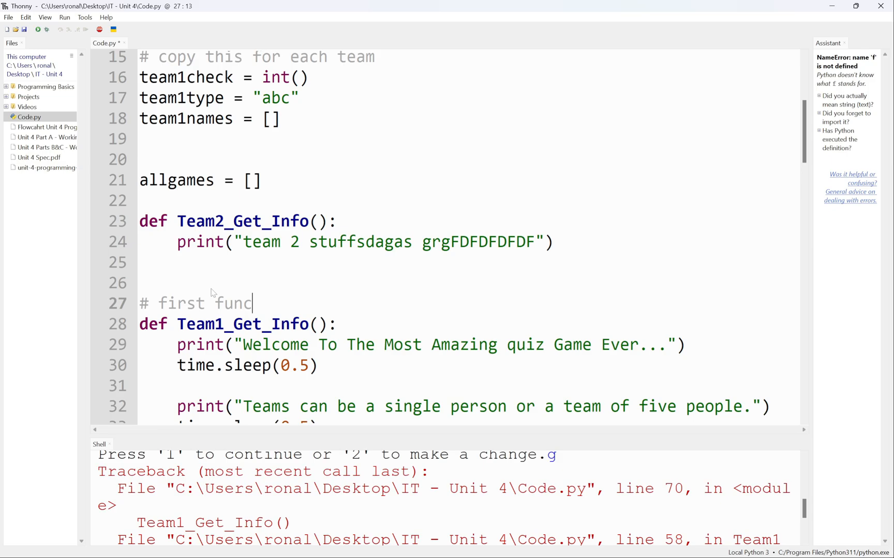
{"action": "type", "text": "tion that runs,"}
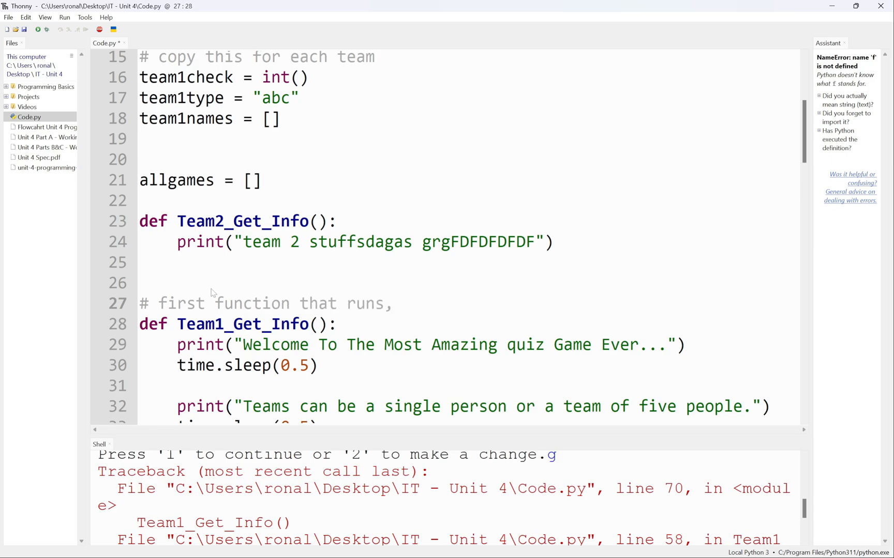
{"action": "type", "text": "welc"}
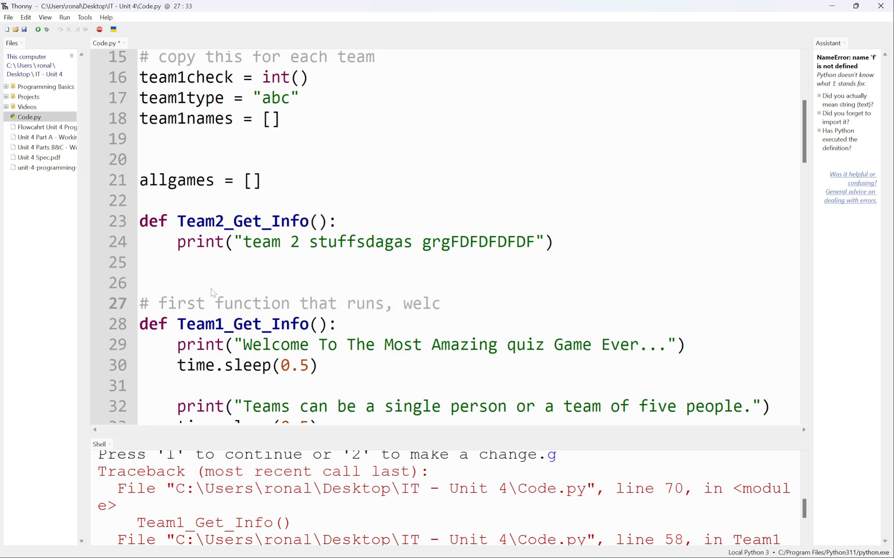
{"action": "type", "text": "ome message, user detail"}
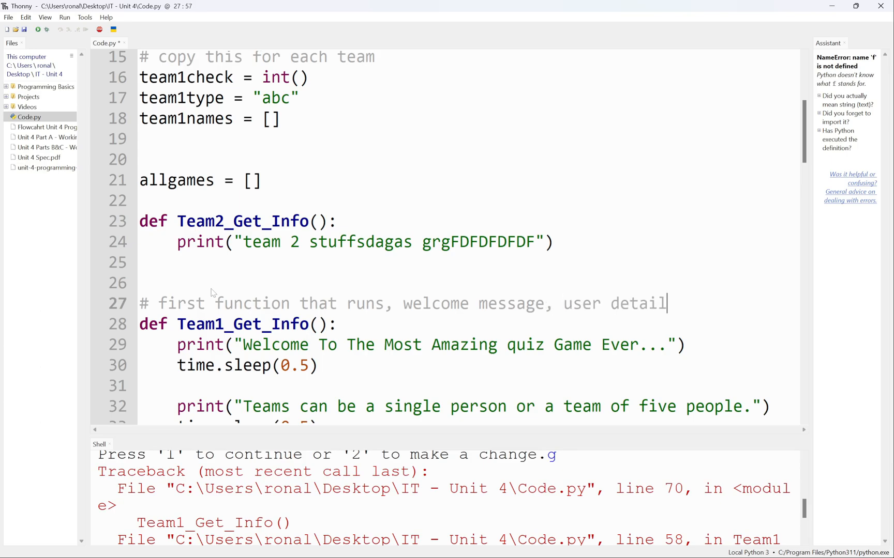
{"action": "type", "text": "s"}
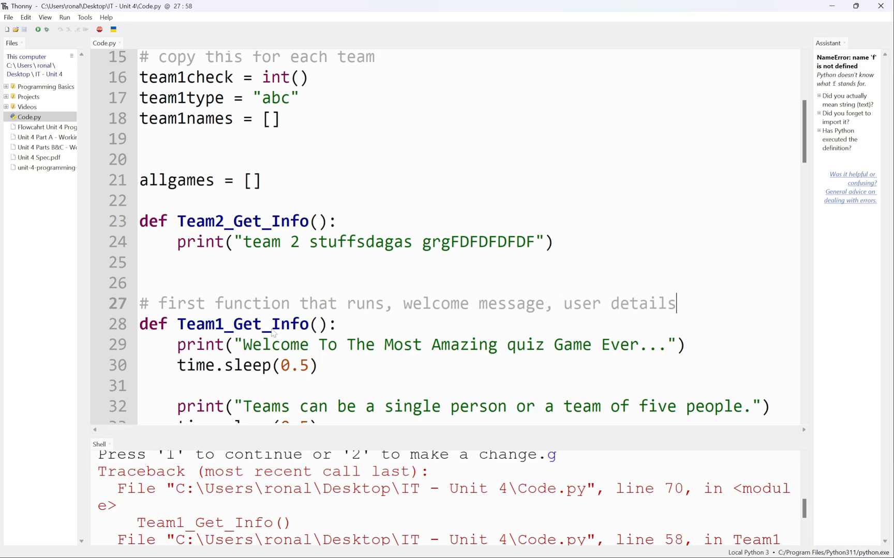
{"action": "mouse_move", "coordinate": [433, 340]}
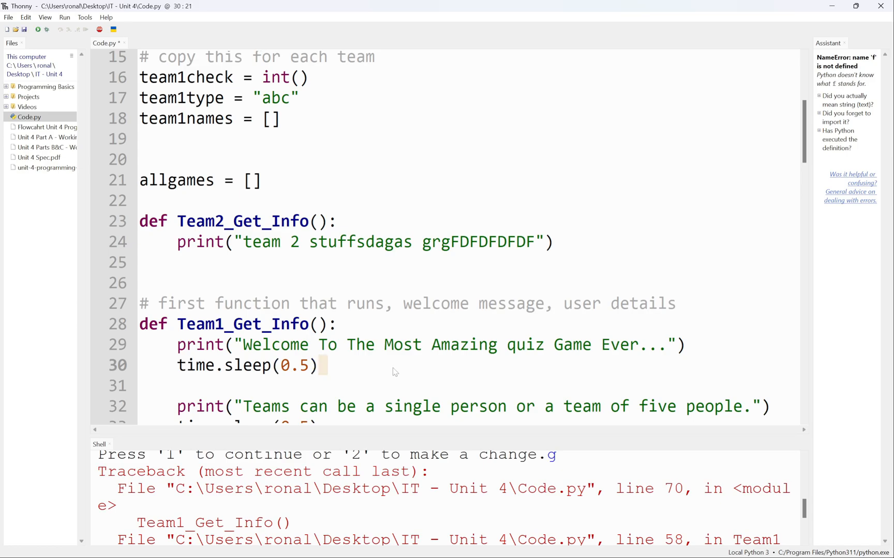
{"action": "type", "text": "#"}
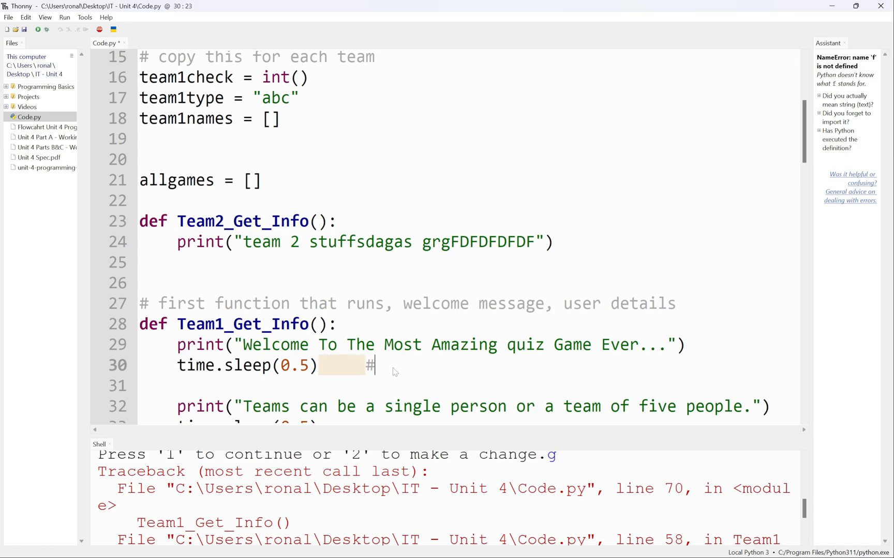
{"action": "key", "text": "Backspace"}
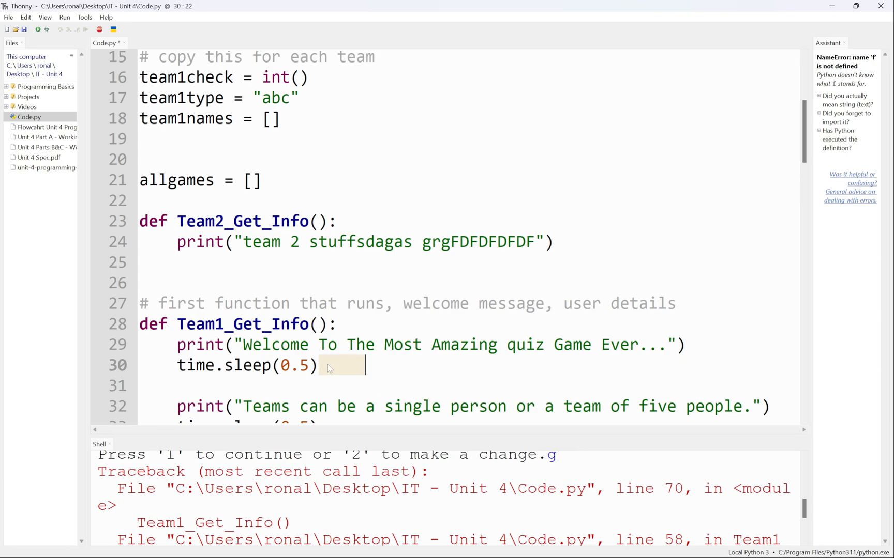
{"action": "type", "text": "# sleep for half a second"}
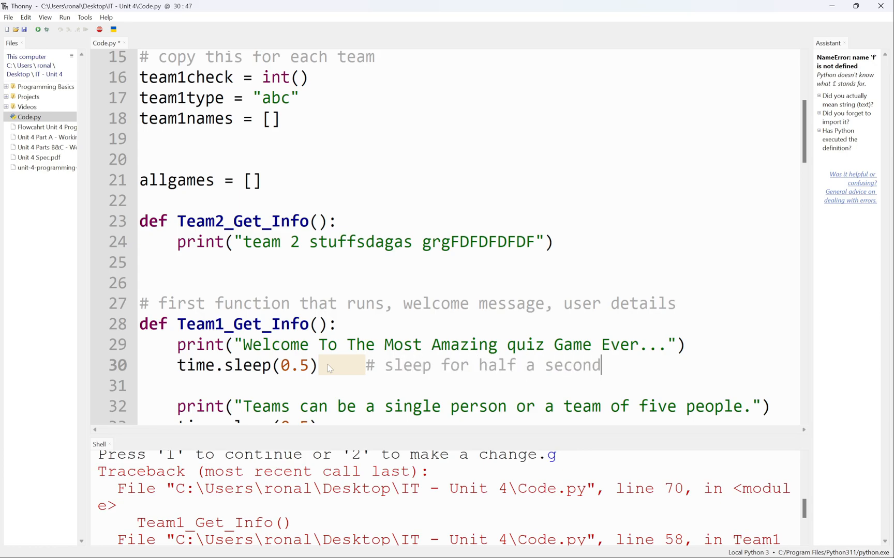
{"action": "mouse_move", "coordinate": [460, 360]}
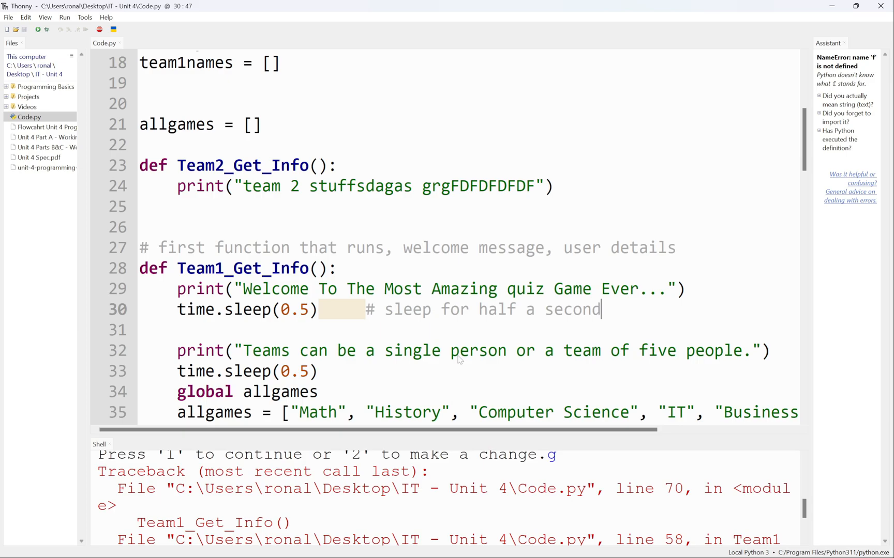
{"action": "mouse_move", "coordinate": [638, 318]}
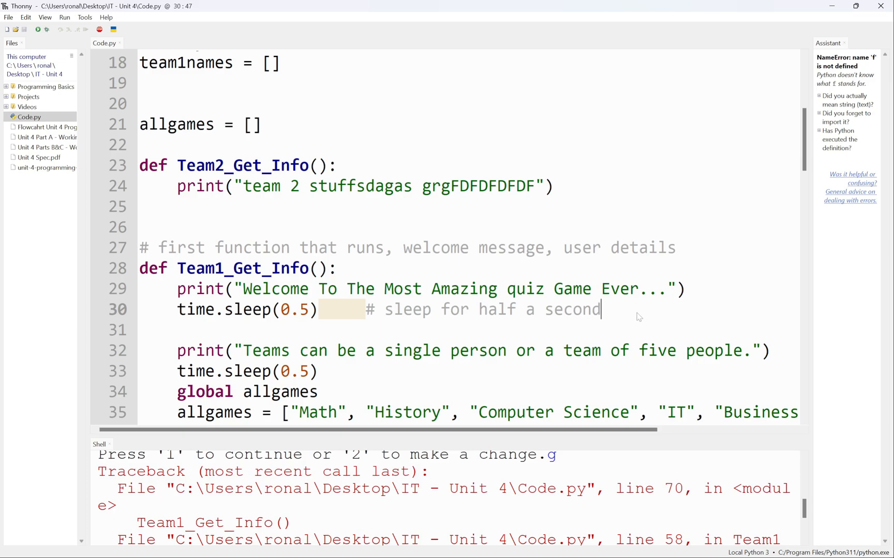
{"action": "left_click", "coordinate": [471, 247]}
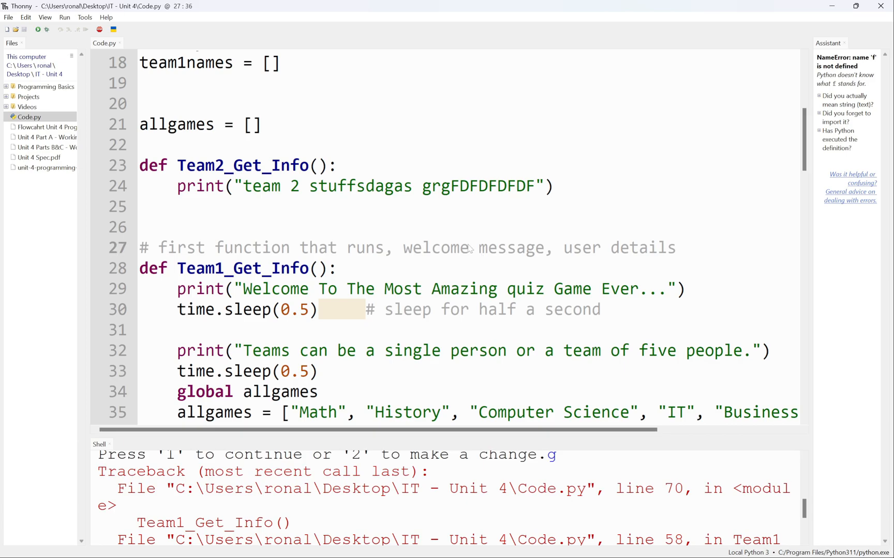
{"action": "double_click", "coordinate": [434, 247]}
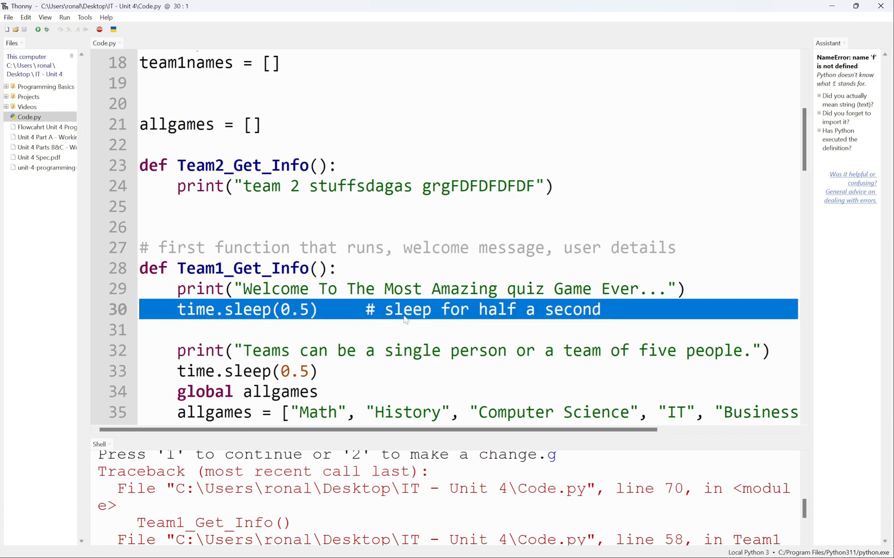
{"action": "scroll", "scroll_direction": "down", "scroll_amount": 3}
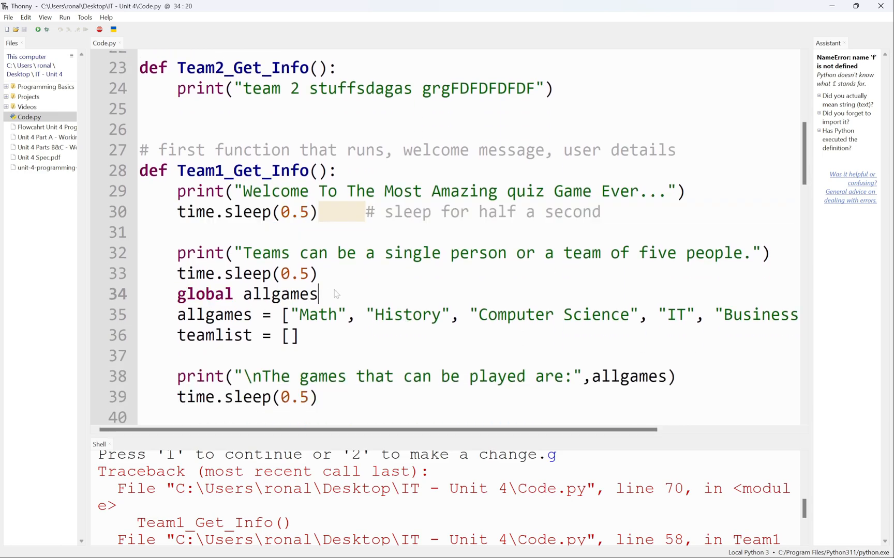
{"action": "type", "text": "'"}
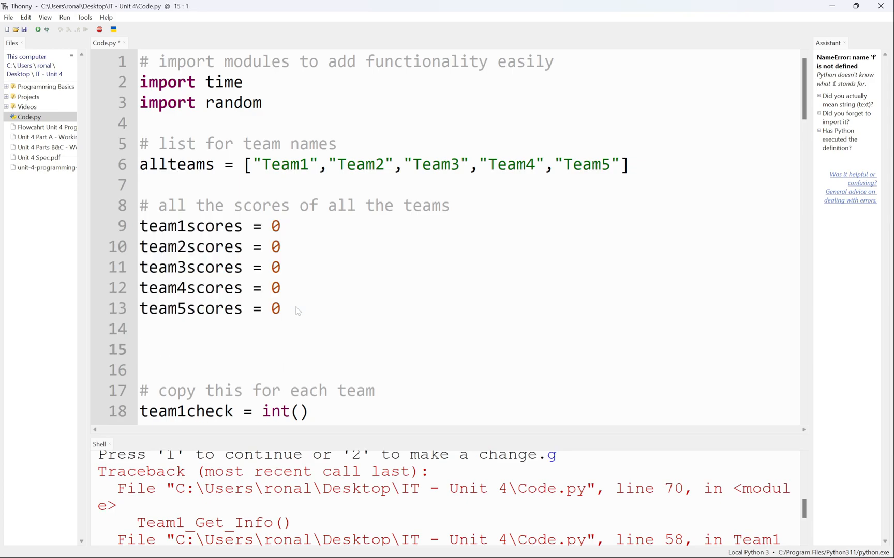
Add a '# single list for all scores' comment and all_team_scores = [10,30,10,50,90].
{"action": "type", "text": "# single"}
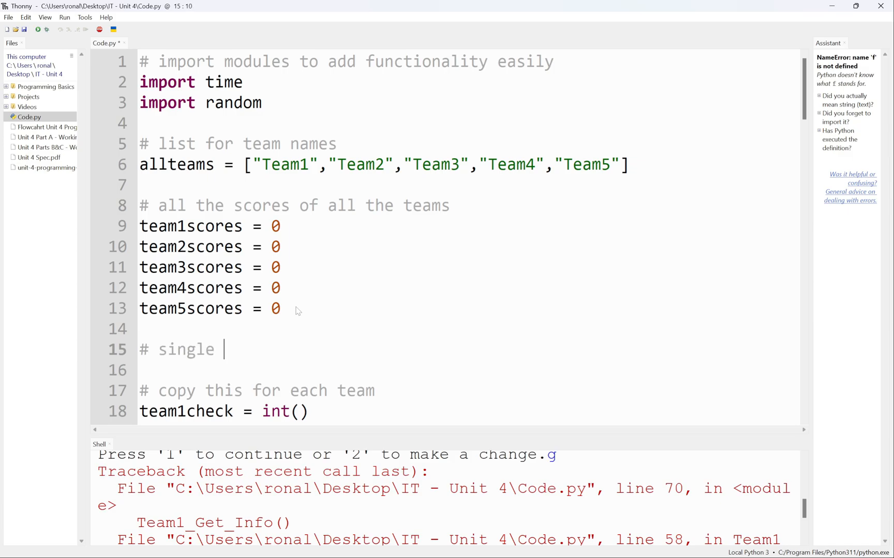
{"action": "type", "text": "lsit fot"}
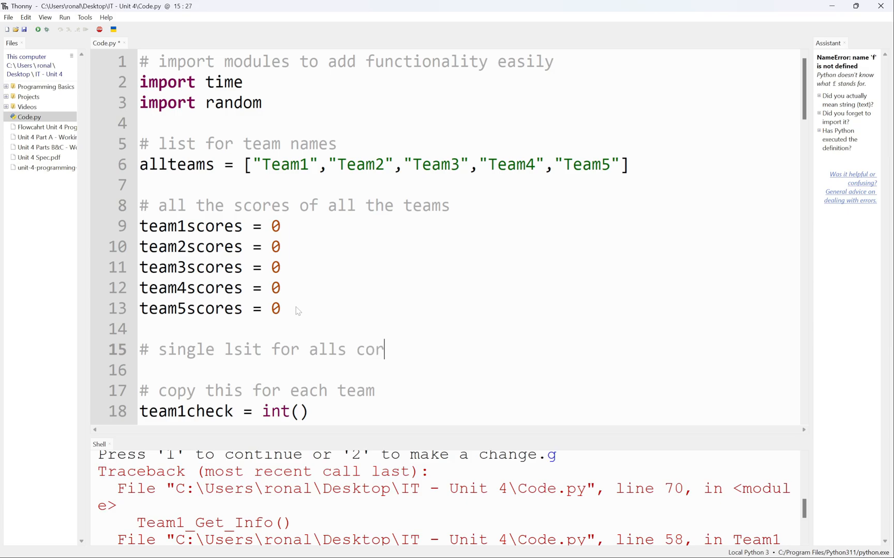
{"action": "type", "text": "es"}
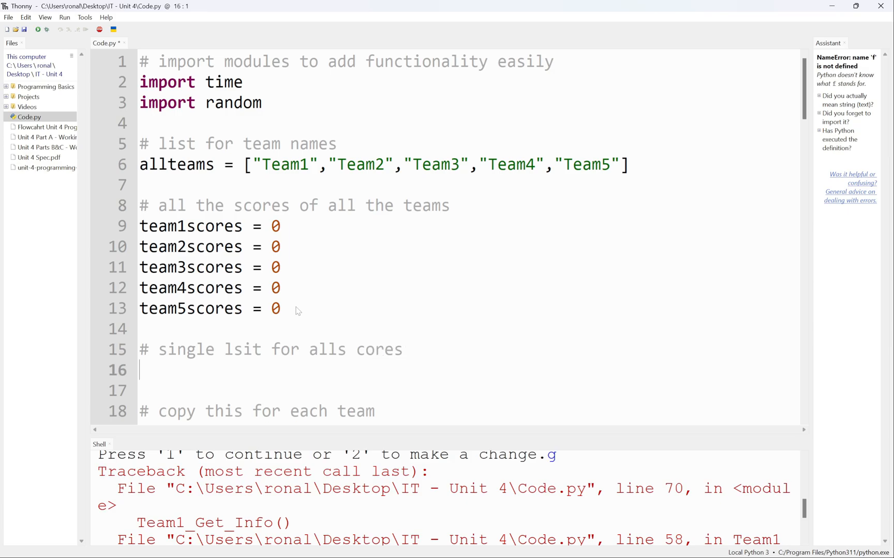
{"action": "type", "text": "all_team_sco"}
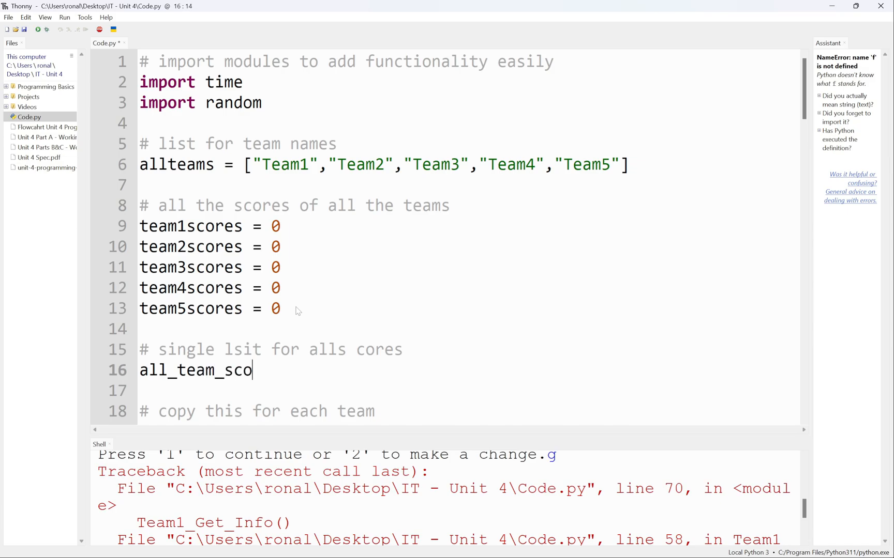
{"action": "type", "text": "res ="}
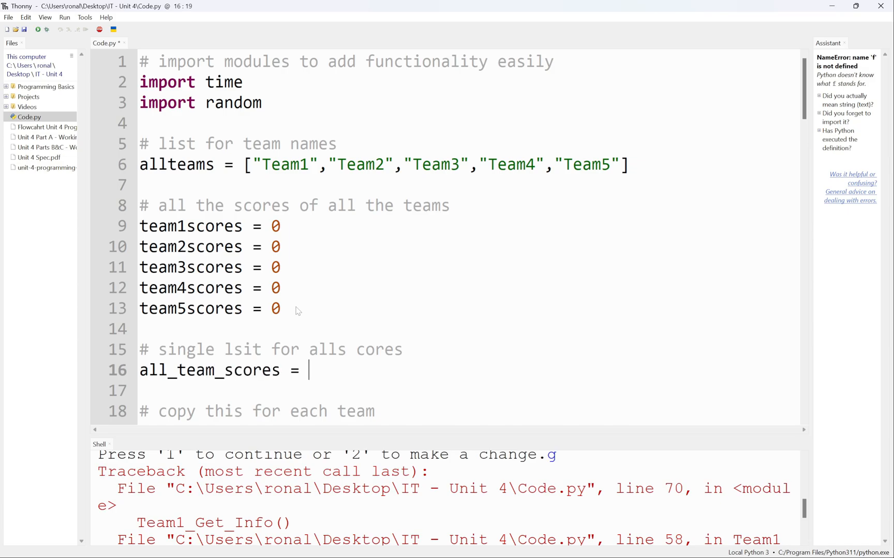
{"action": "type", "text": "[]"}
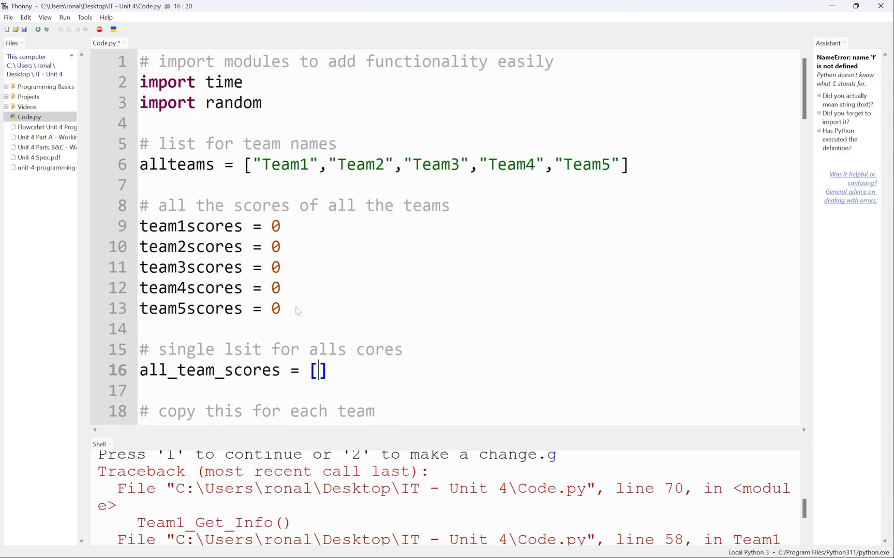
{"action": "type", "text": "0,0,0,0,"}
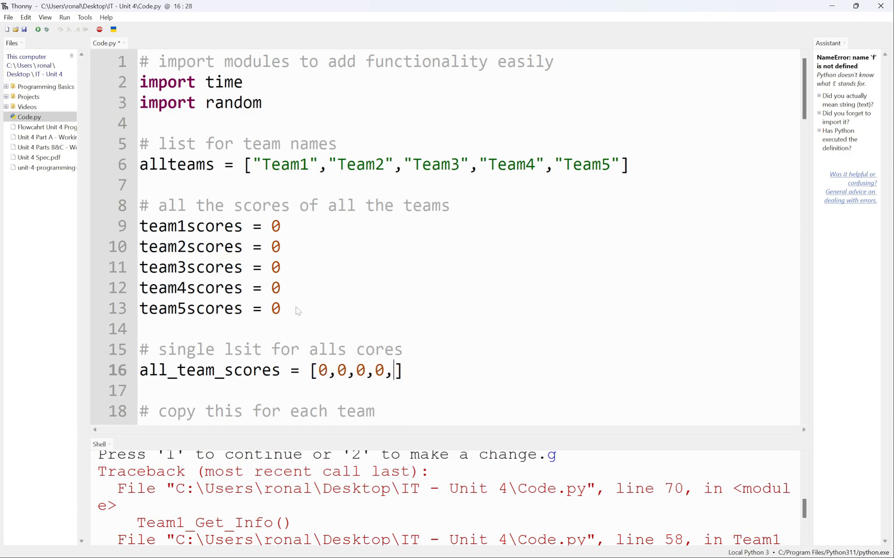
{"action": "type", "text": "0"}
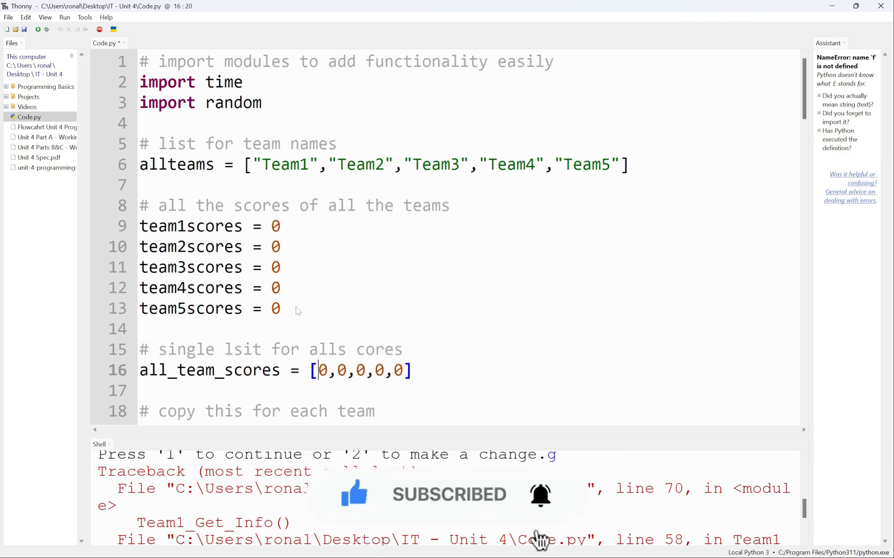
{"action": "type", "text": "1"}
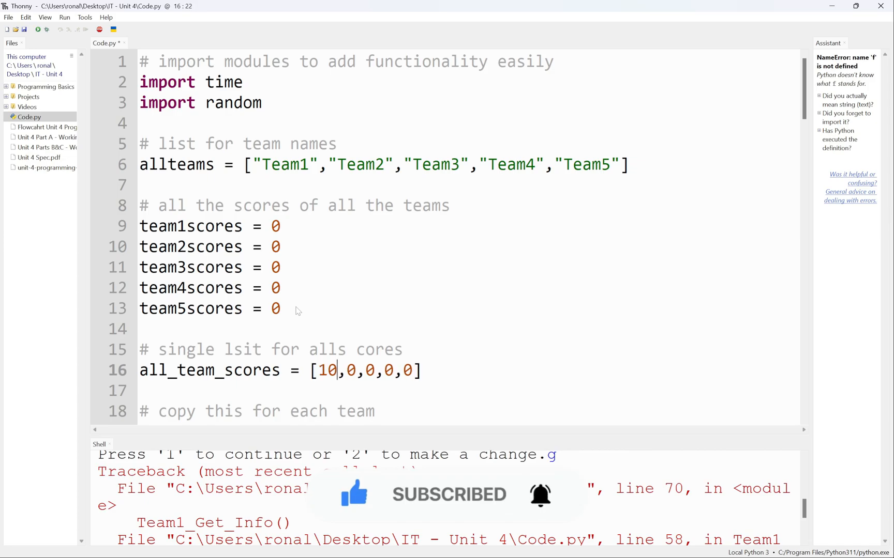
{"action": "type", "text": "30"}
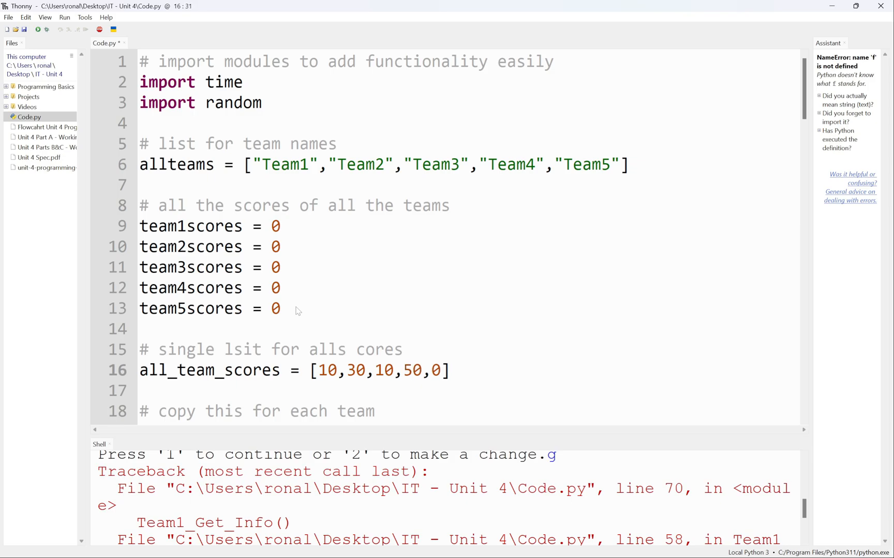
{"action": "type", "text": "9"}
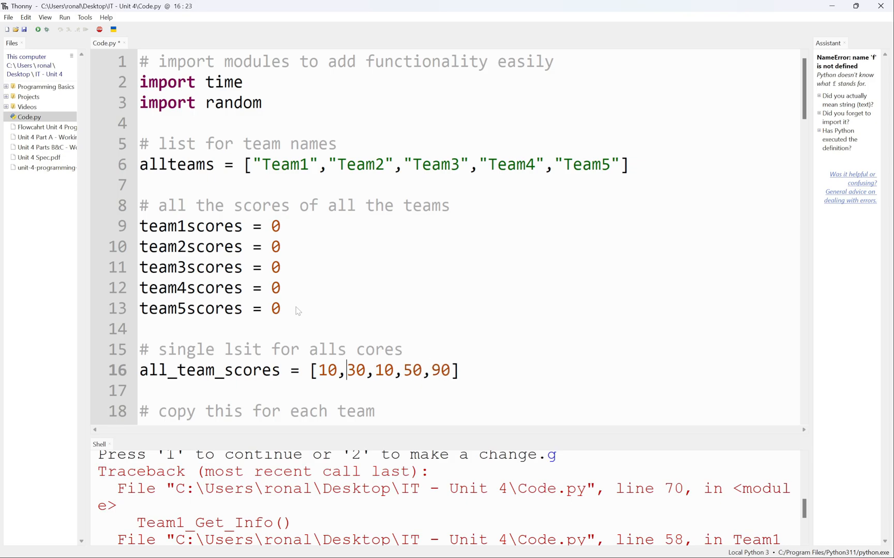
Review the new list values and select the five separate team score variables.
{"action": "double_click", "coordinate": [326, 370]}
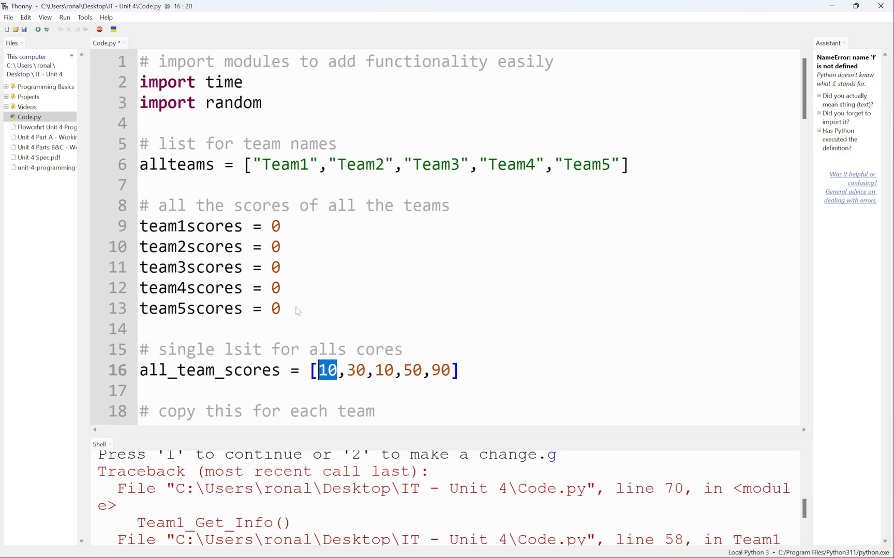
{"action": "left_click", "coordinate": [346, 370]}
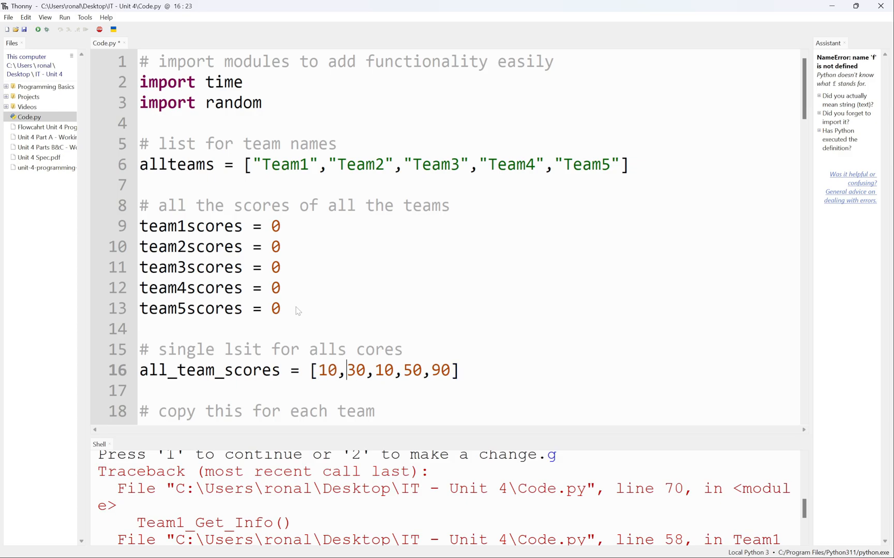
{"action": "double_click", "coordinate": [377, 370]}
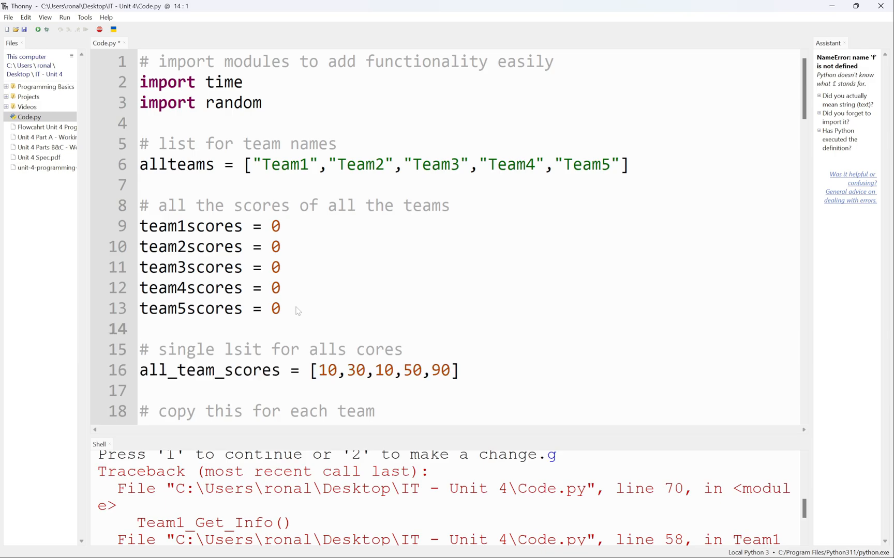
{"action": "left_click_drag", "start_coordinate": [281, 247], "coordinate": [280, 308]}
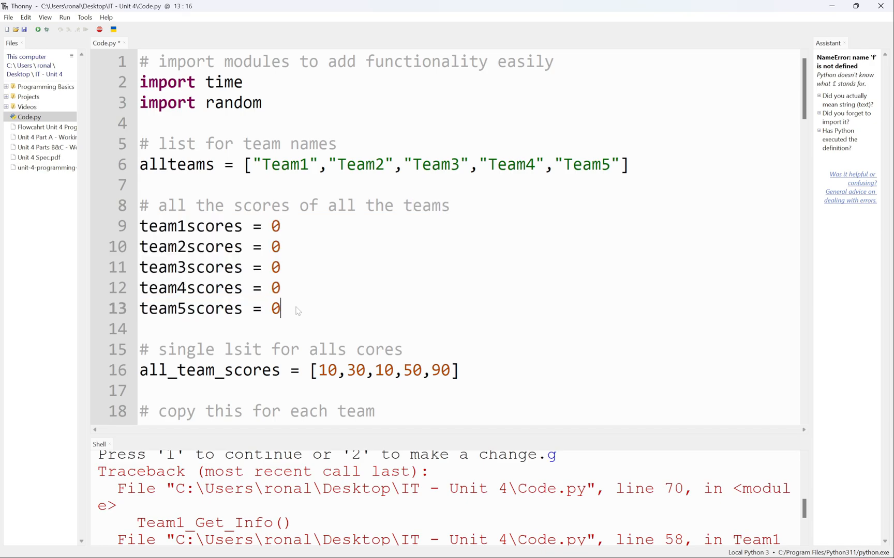
{"action": "left_click", "coordinate": [280, 370]}
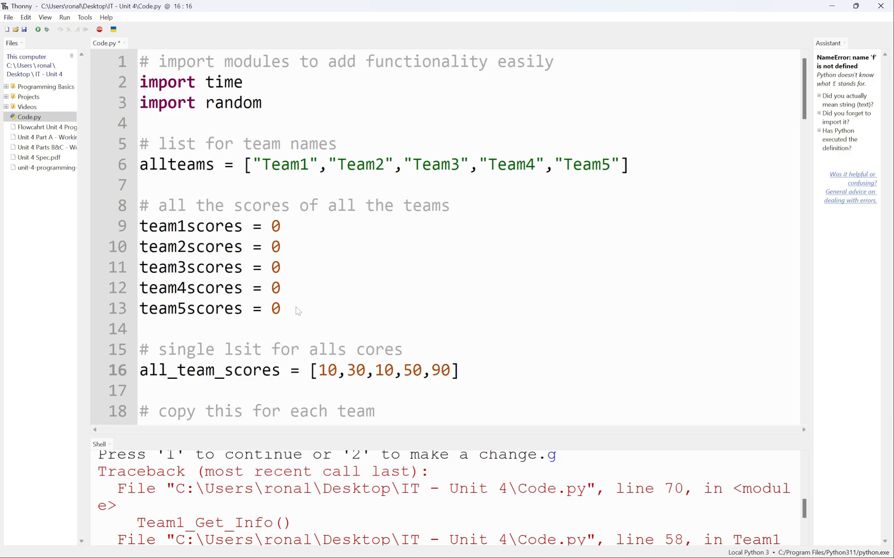
{"action": "left_click", "coordinate": [279, 370]}
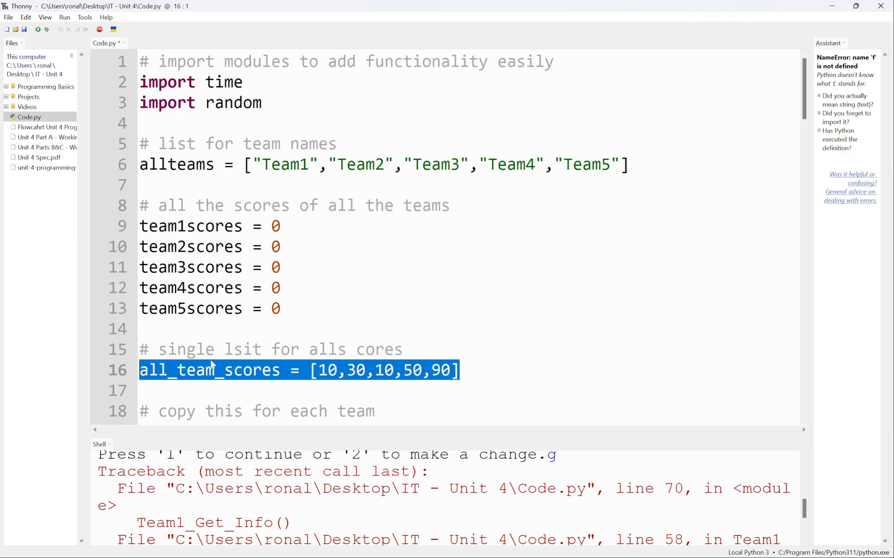
{"action": "left_click", "coordinate": [292, 308]}
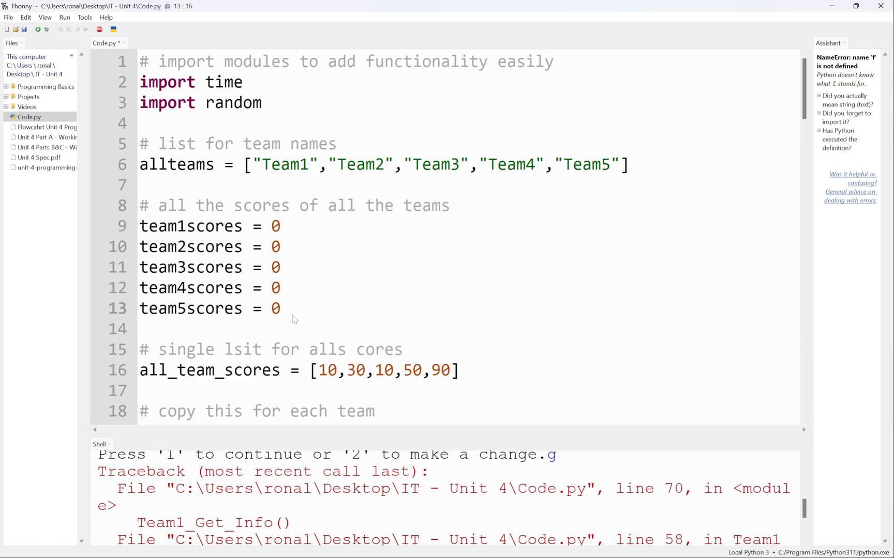
{"action": "left_click_drag", "start_coordinate": [140, 225], "coordinate": [281, 309]}
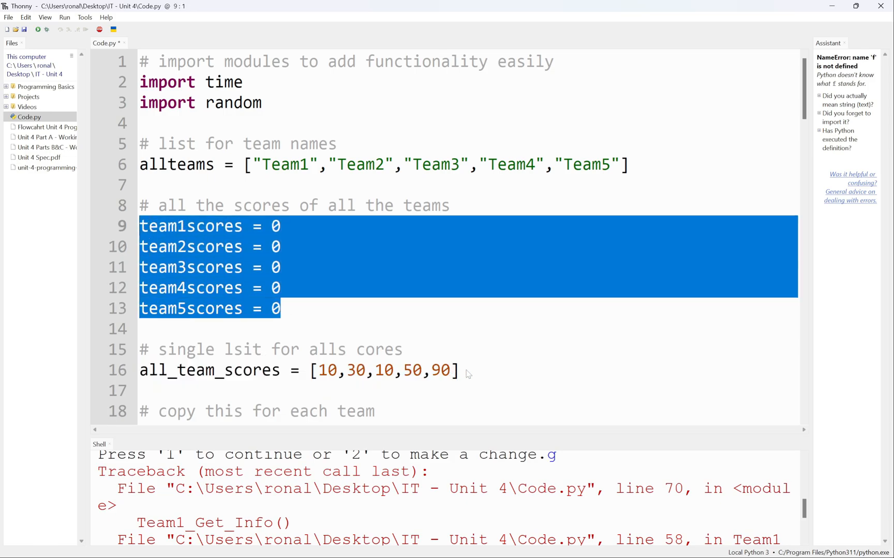
{"action": "scroll", "scroll_direction": "down", "scroll_amount": 3}
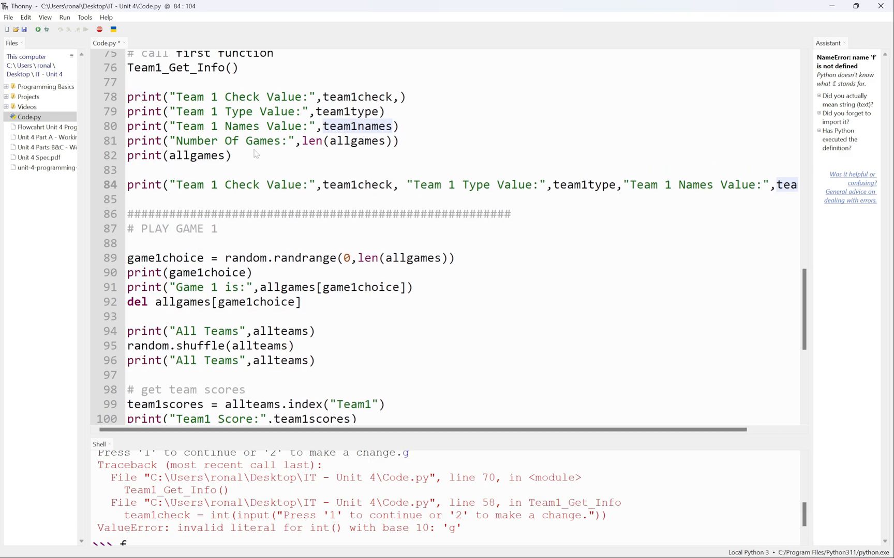
Snip the comment and five team score lines (team1scores to team5scores) as a screenshot.
{"action": "left_click_drag", "start_coordinate": [127, 96], "coordinate": [231, 155]}
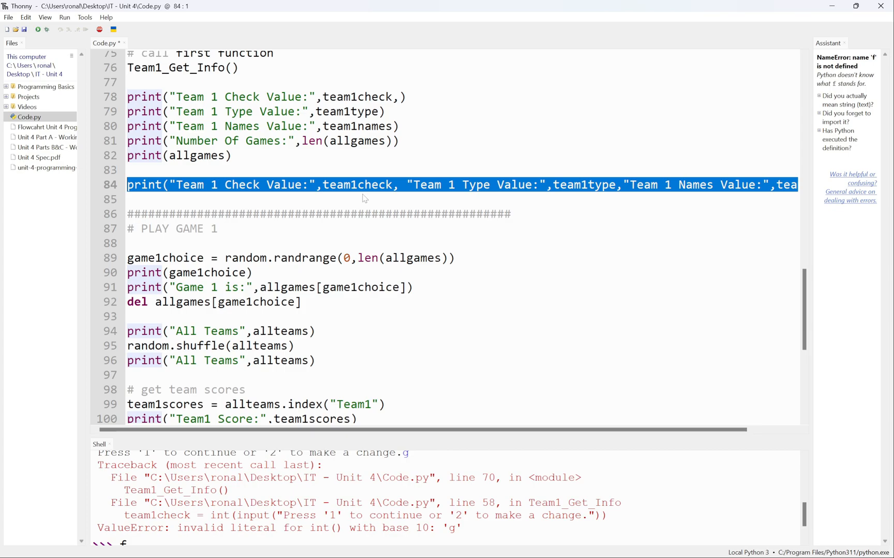
{"action": "mouse_move", "coordinate": [243, 155]}
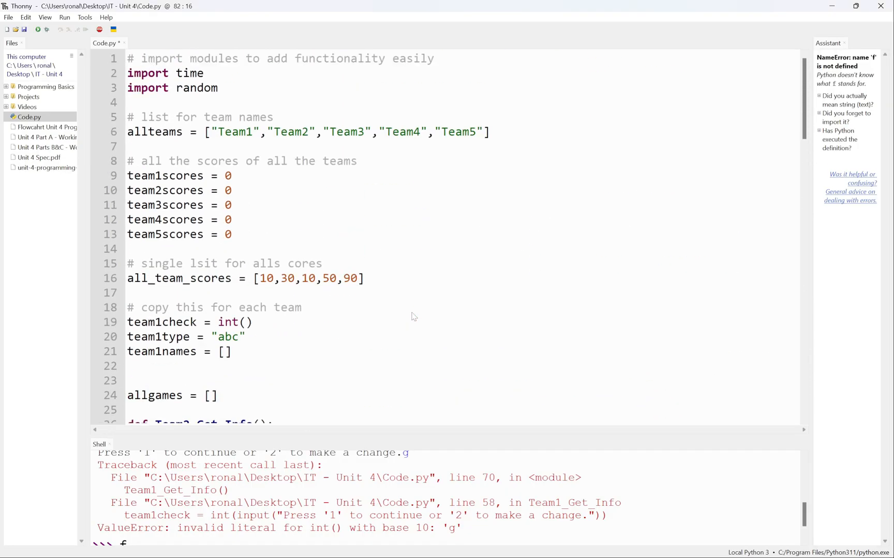
{"action": "mouse_move", "coordinate": [319, 271]}
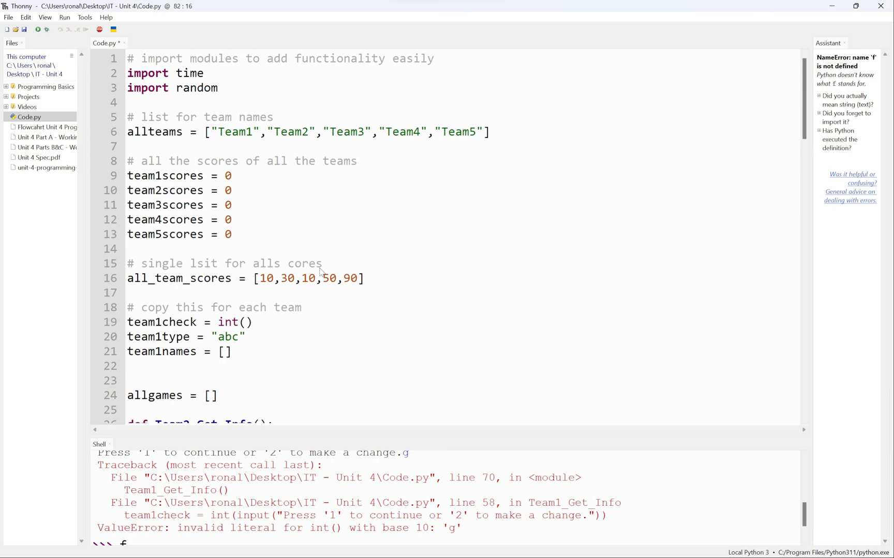
{"action": "left_click_drag", "start_coordinate": [128, 160], "coordinate": [367, 221]}
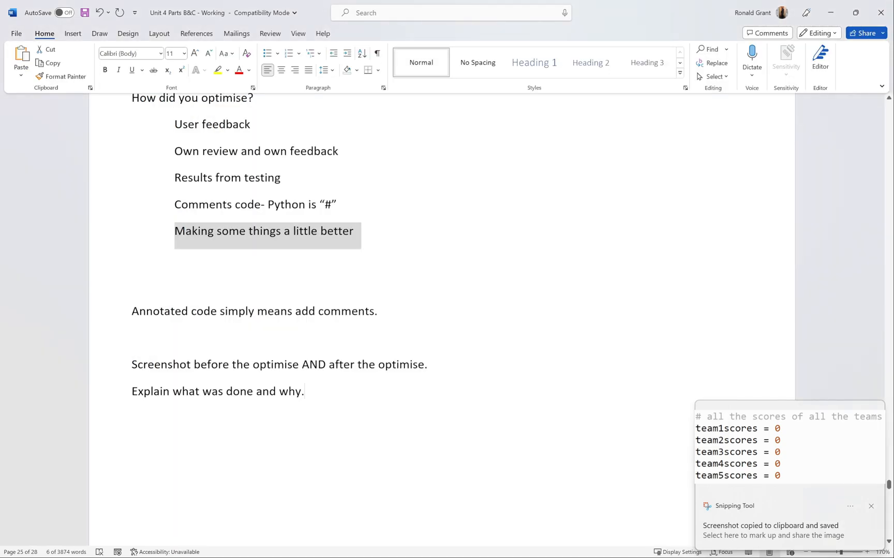
Label BEFORE, snip the single all_team_scores list, and remove a stray shortcut note.
{"action": "type", "text": "BEFORE"}
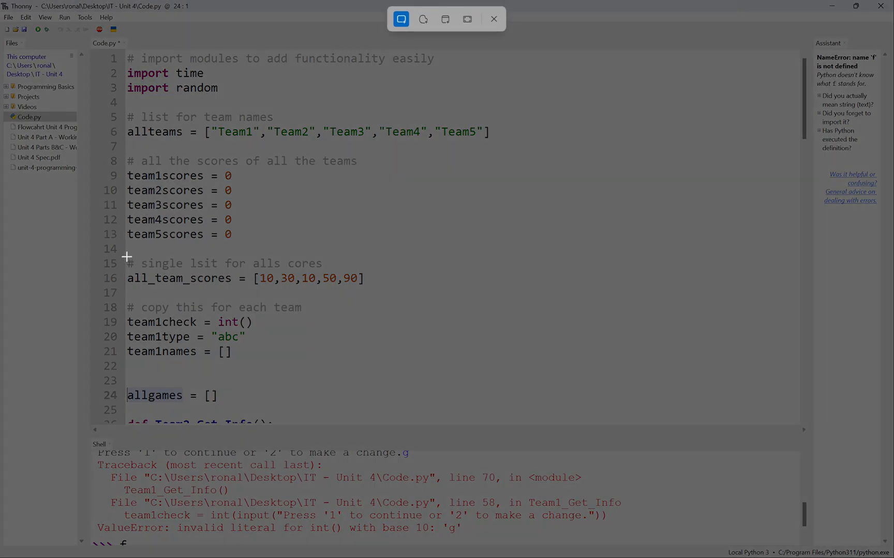
{"action": "left_click_drag", "start_coordinate": [127, 258], "coordinate": [374, 290]}
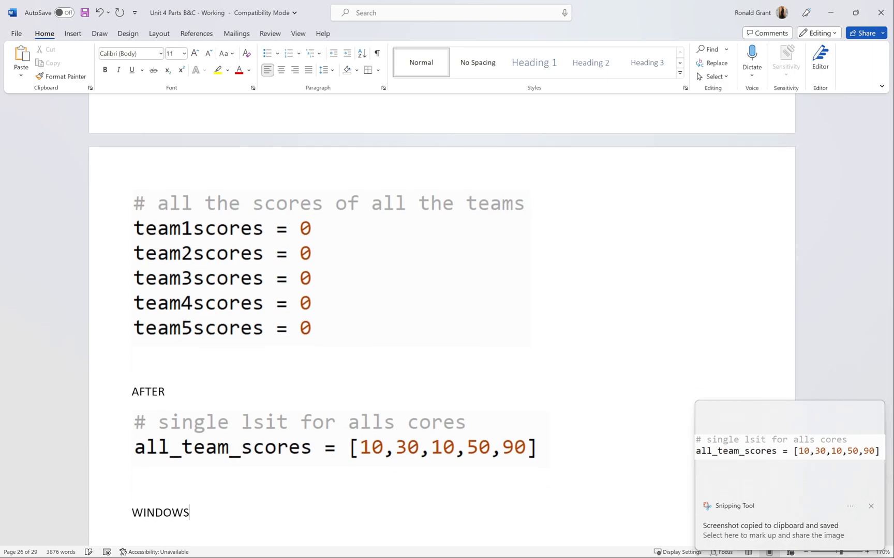
{"action": "type", "text": "+"}
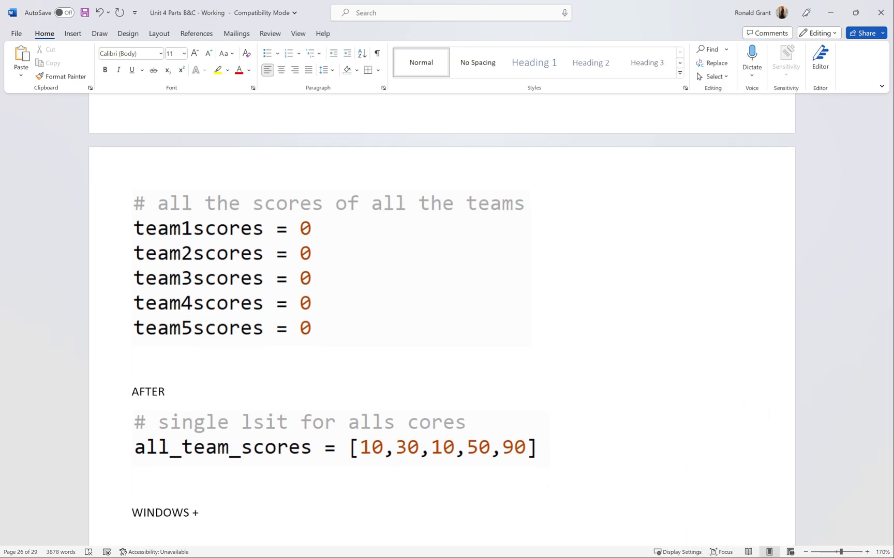
{"action": "type", "text": "SHIFT + S"}
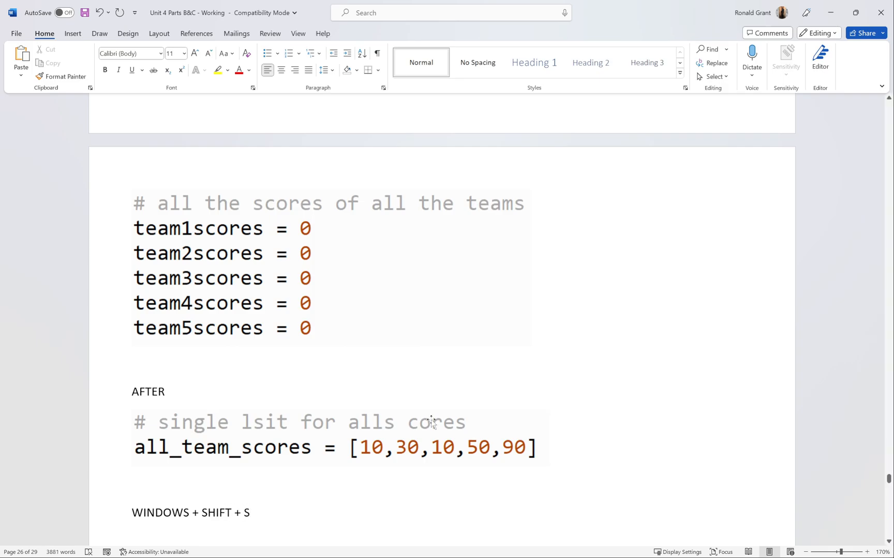
{"action": "key", "text": "win+shift+s"}
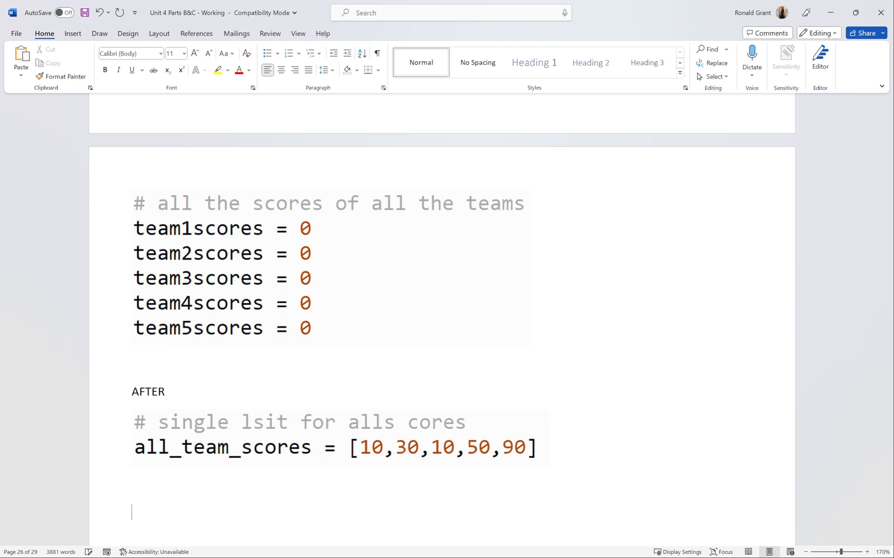
Add the WHY? heading beneath the screenshots and return to Thonny's code.
{"action": "type", "text": "WHY?"}
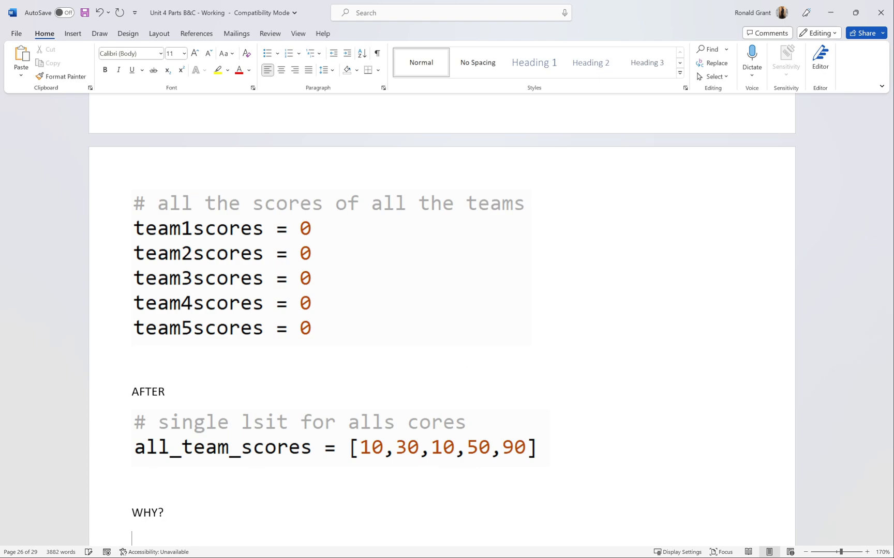
{"action": "mouse_move", "coordinate": [379, 349]}
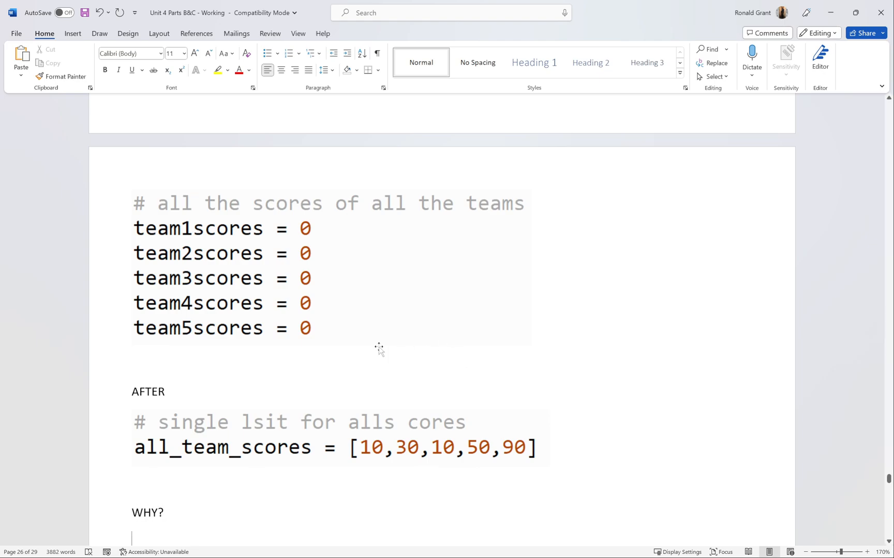
{"action": "left_click", "coordinate": [331, 268]}
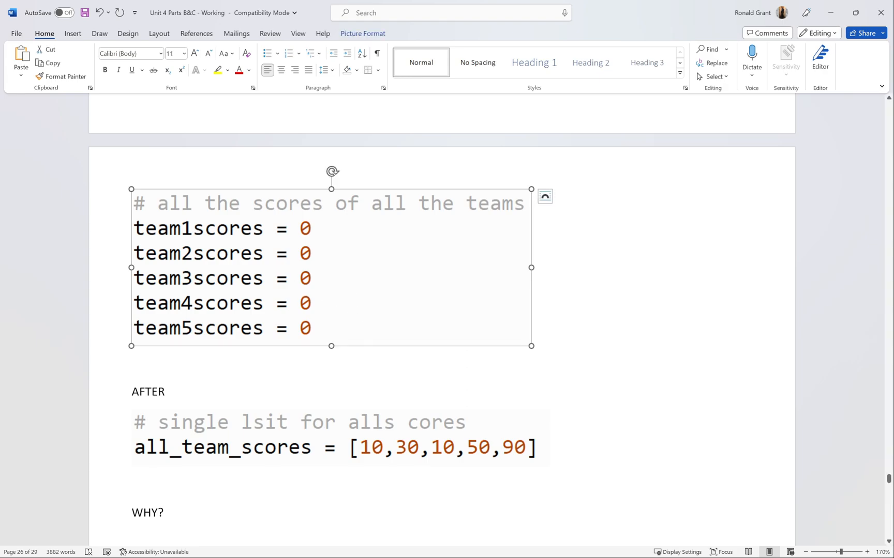
{"action": "scroll", "scroll_direction": "down", "scroll_amount": 3}
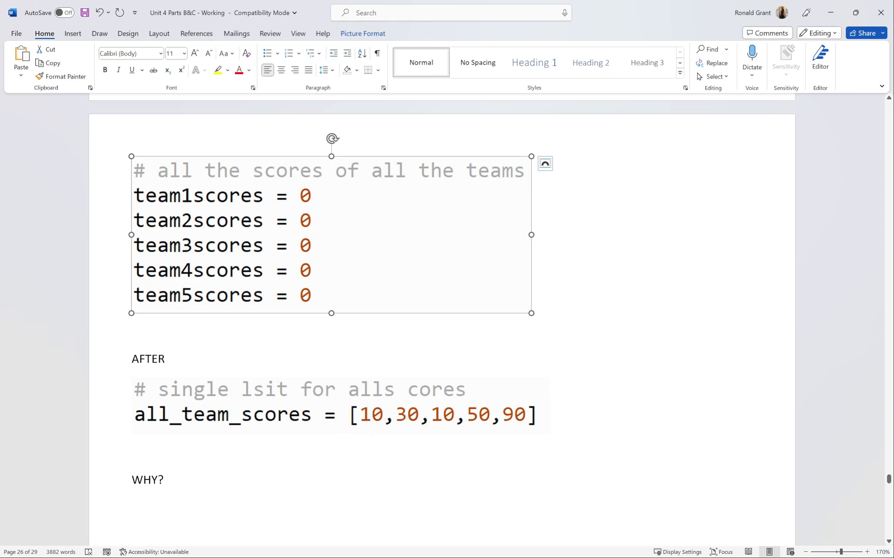
{"action": "left_click", "coordinate": [164, 481]}
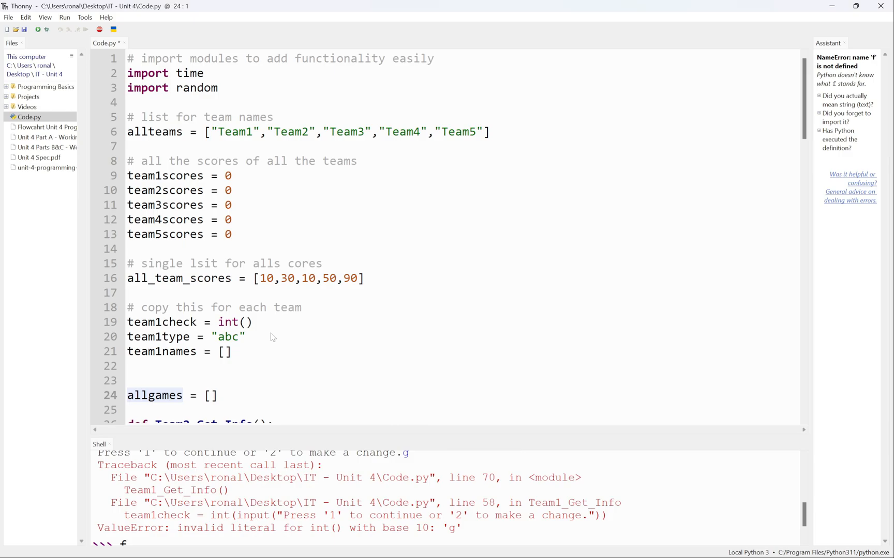
Scroll Code.py down to the five consecutive print statements for snipping.
{"action": "scroll", "scroll_direction": "down", "scroll_amount": 3}
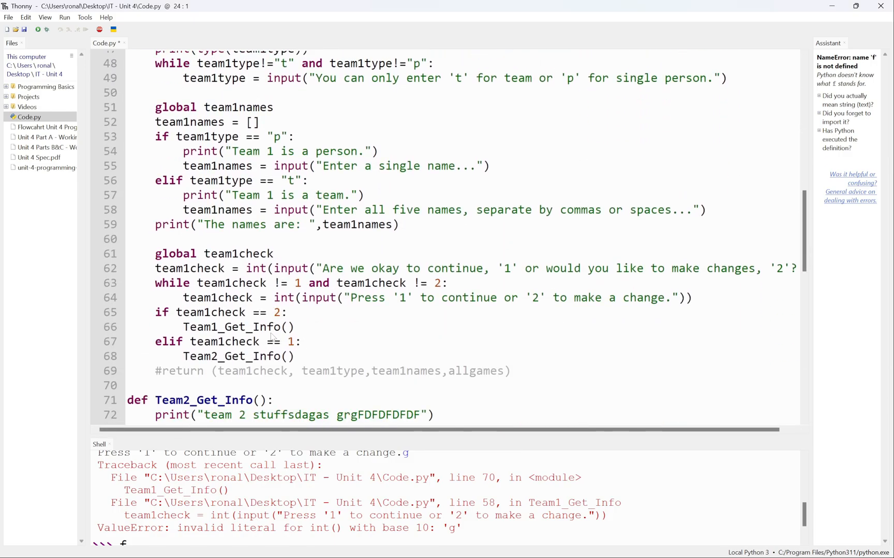
{"action": "scroll", "scroll_direction": "down", "scroll_amount": 3}
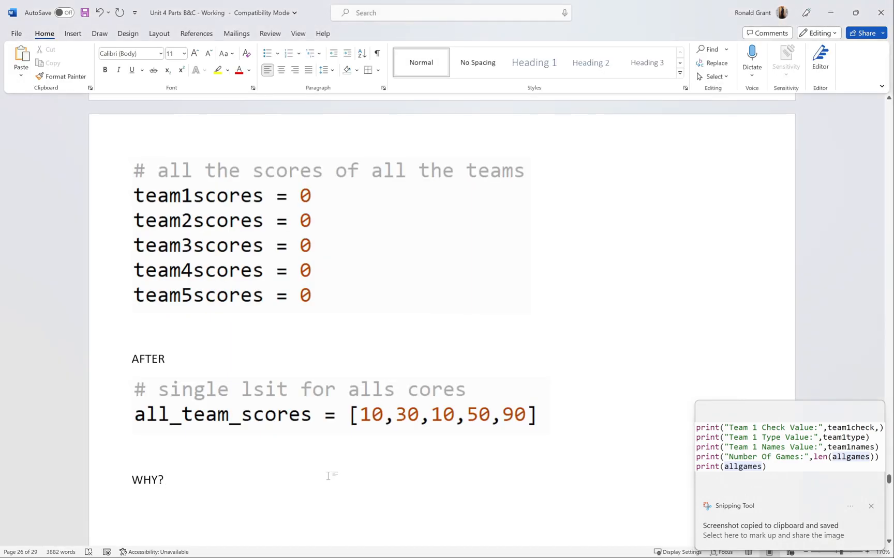
Add BEFORE and AFTER labels around the print-statement screenshots and a WHY? prompt.
{"action": "type", "text": "BEFORE"}
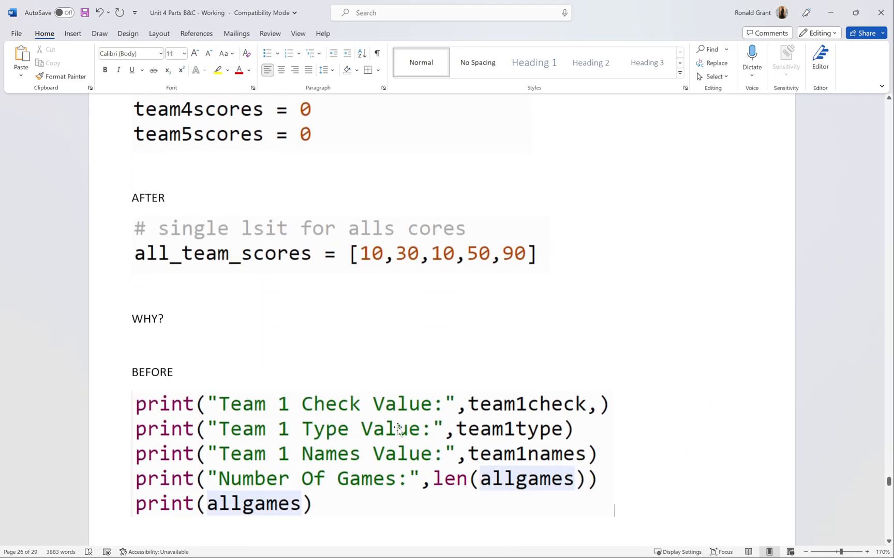
{"action": "scroll", "scroll_direction": "down", "scroll_amount": 3}
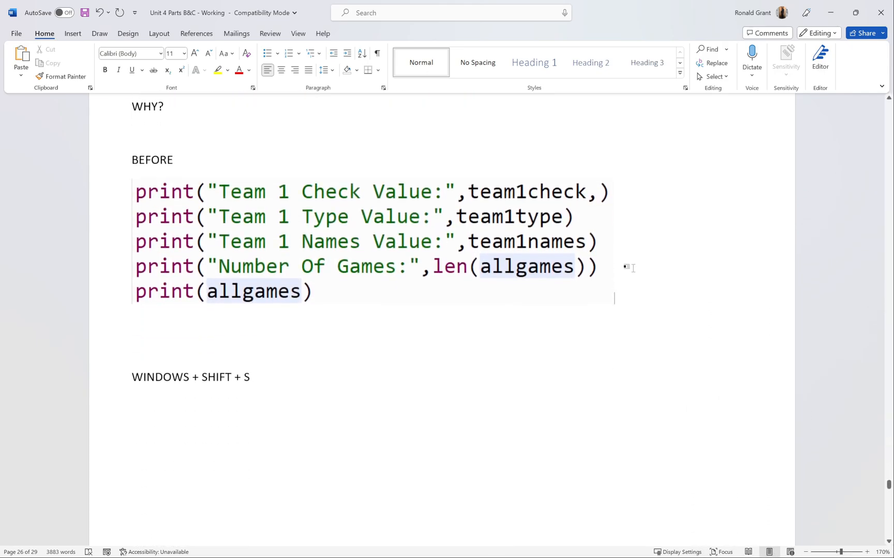
{"action": "type", "text": "AFTER"}
{"action": "type", "text": "WHY"}
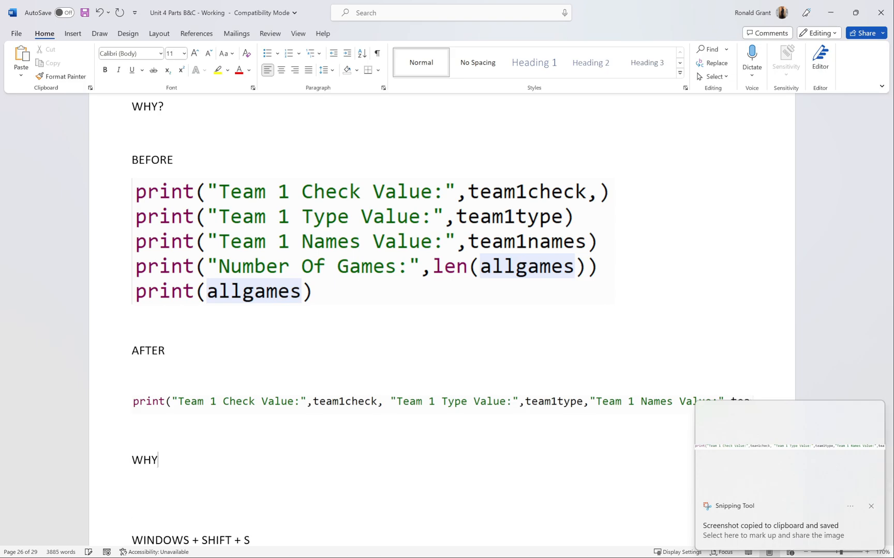
{"action": "type", "text": "?"}
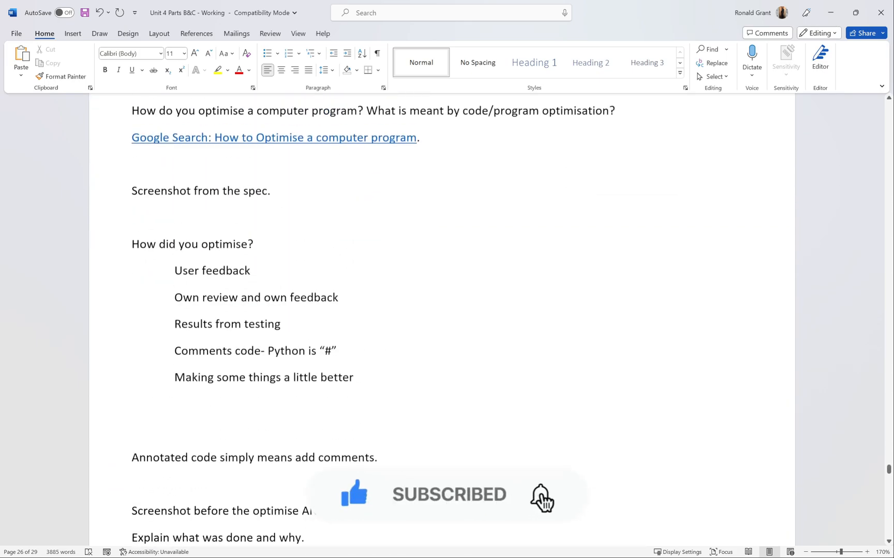
{"action": "scroll", "scroll_direction": "down", "scroll_amount": 3}
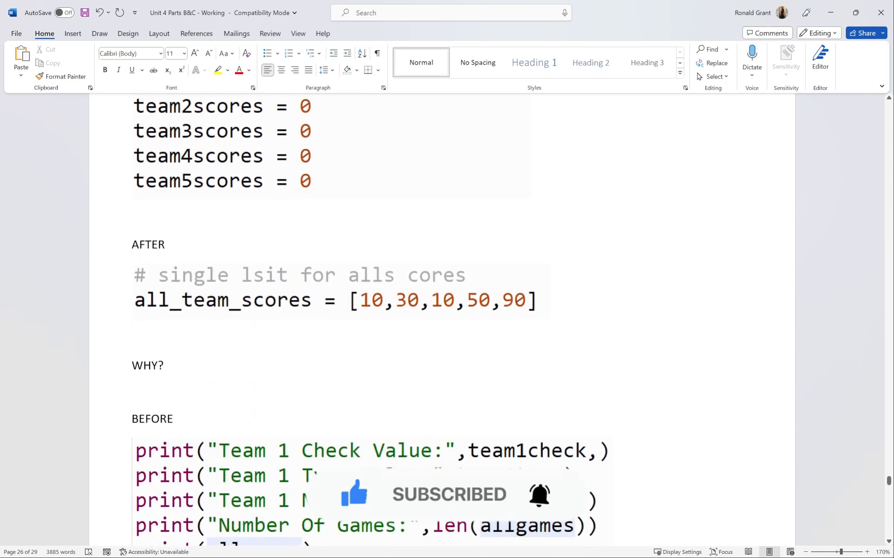
{"action": "scroll", "scroll_direction": "down", "scroll_amount": 3}
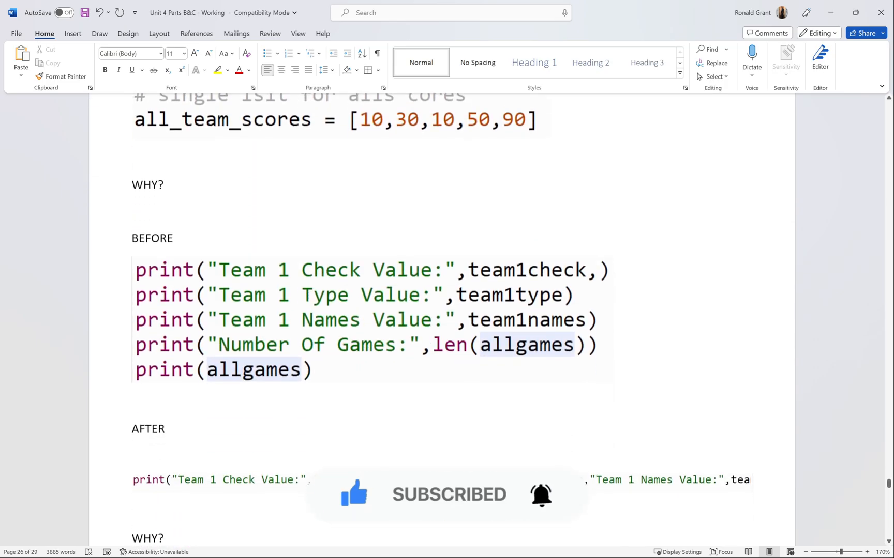
{"action": "scroll", "scroll_direction": "down", "scroll_amount": 3}
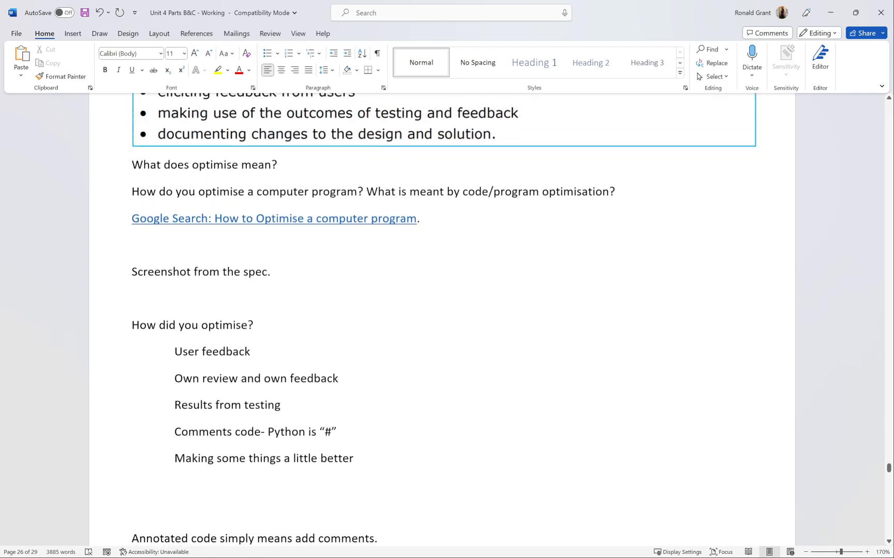